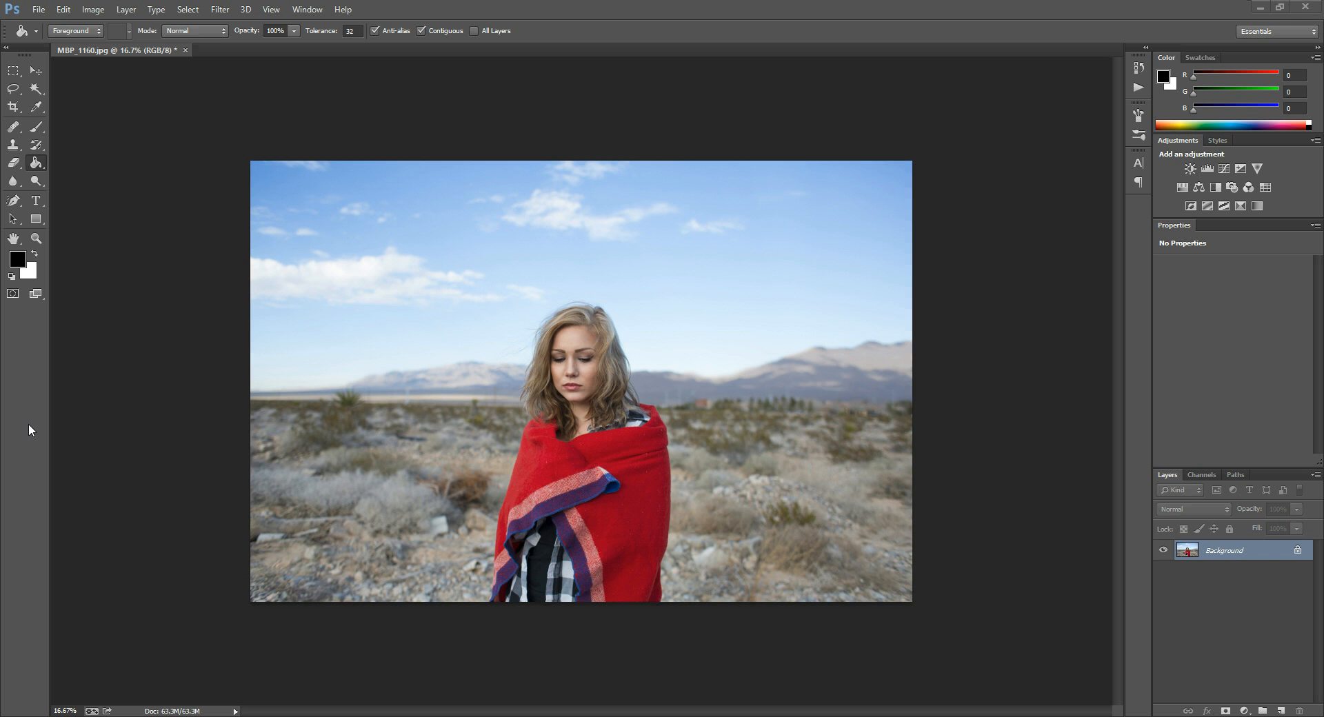
{"action": "mouse_move", "coordinate": [78, 388]}
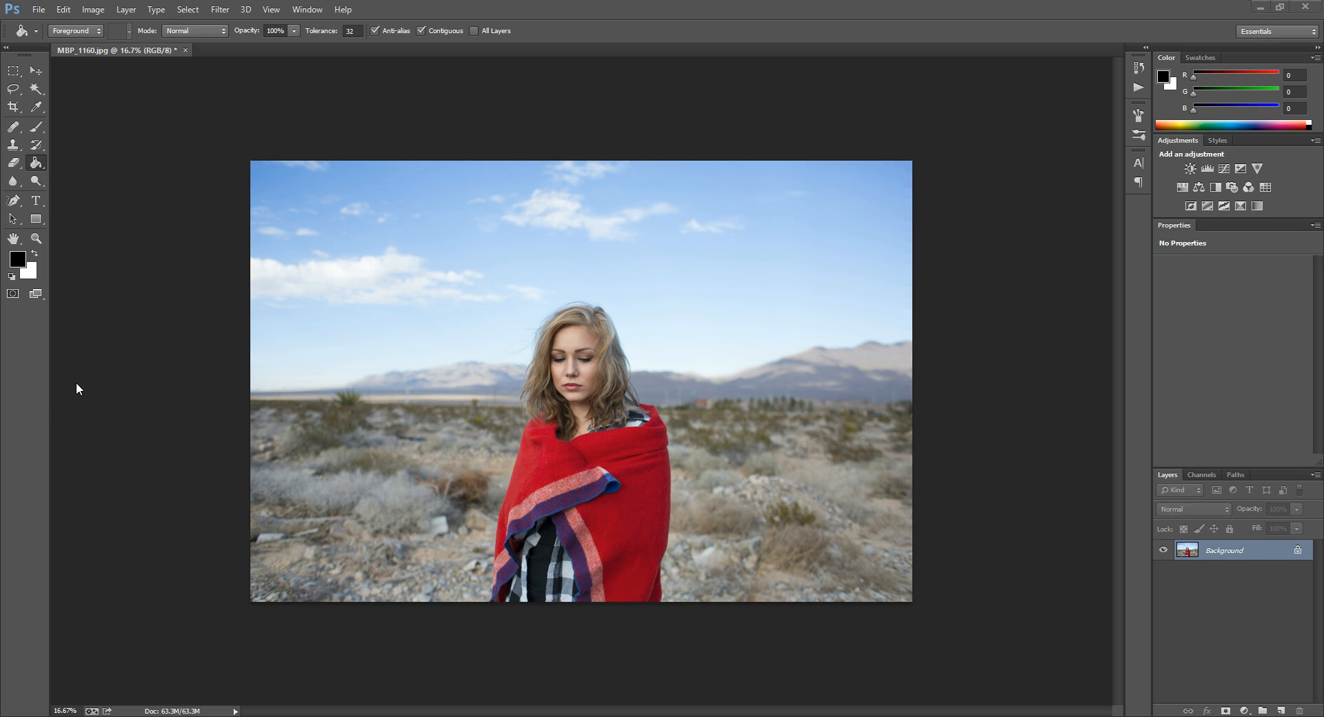
{"action": "mouse_move", "coordinate": [298, 450]}
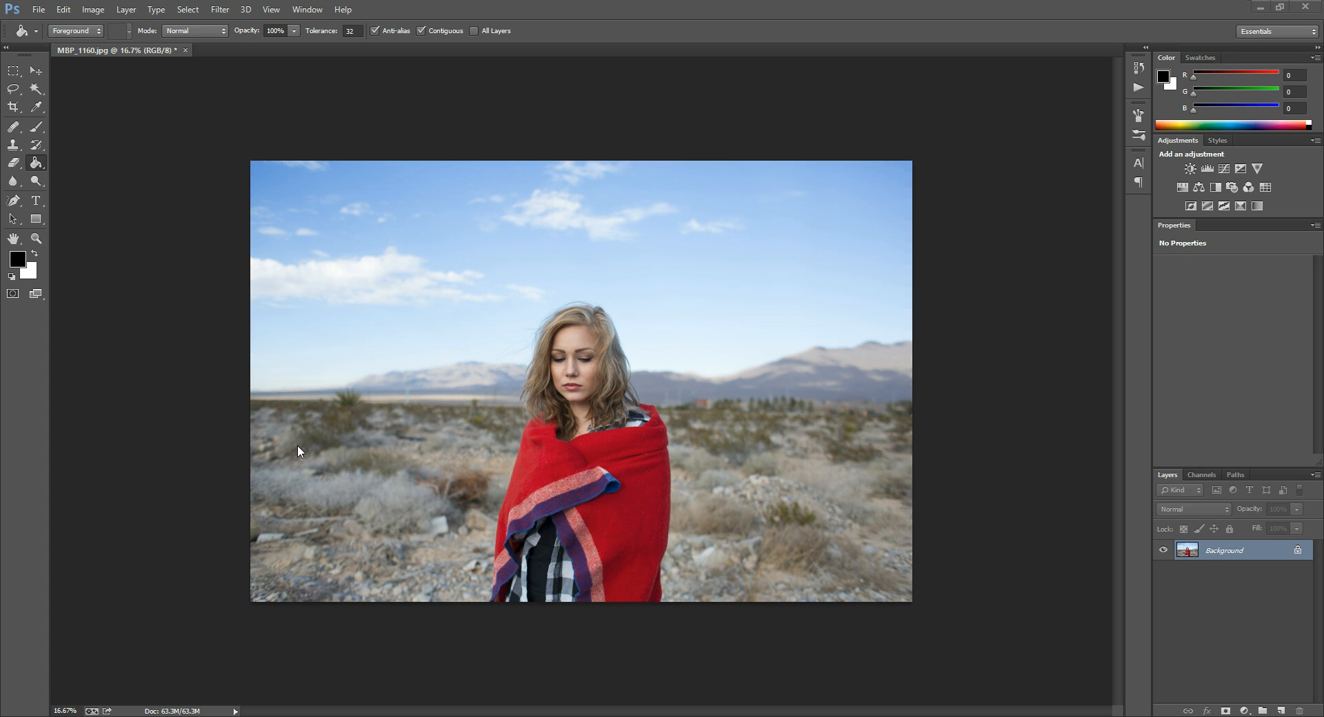
{"action": "mouse_move", "coordinate": [338, 376]}
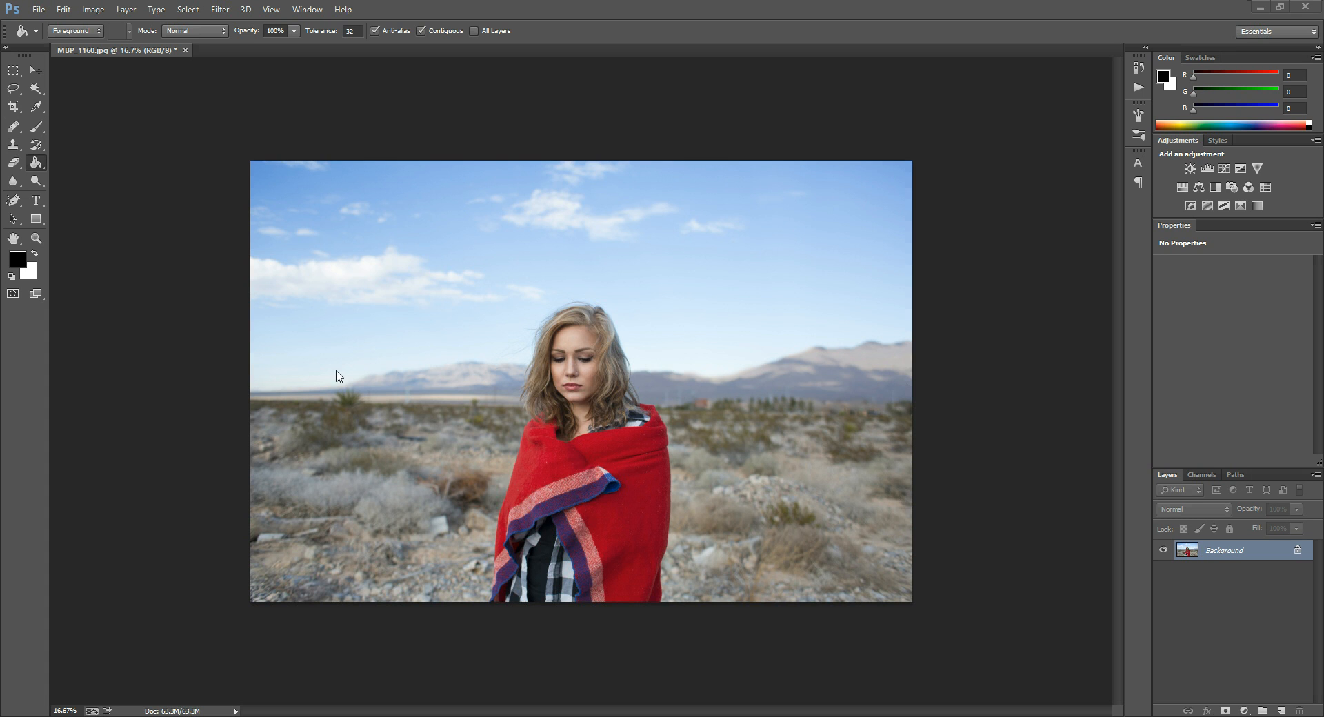
{"action": "mouse_move", "coordinate": [588, 371]}
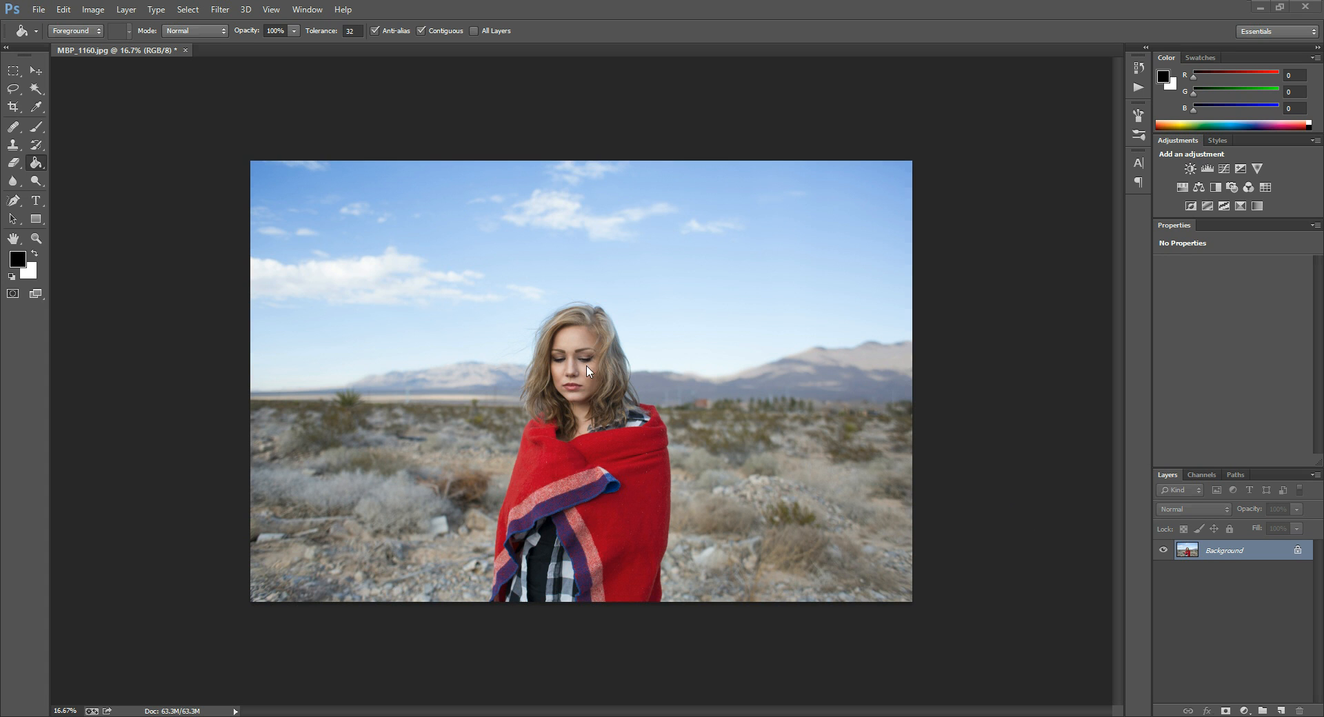
{"action": "mouse_move", "coordinate": [67, 508]}
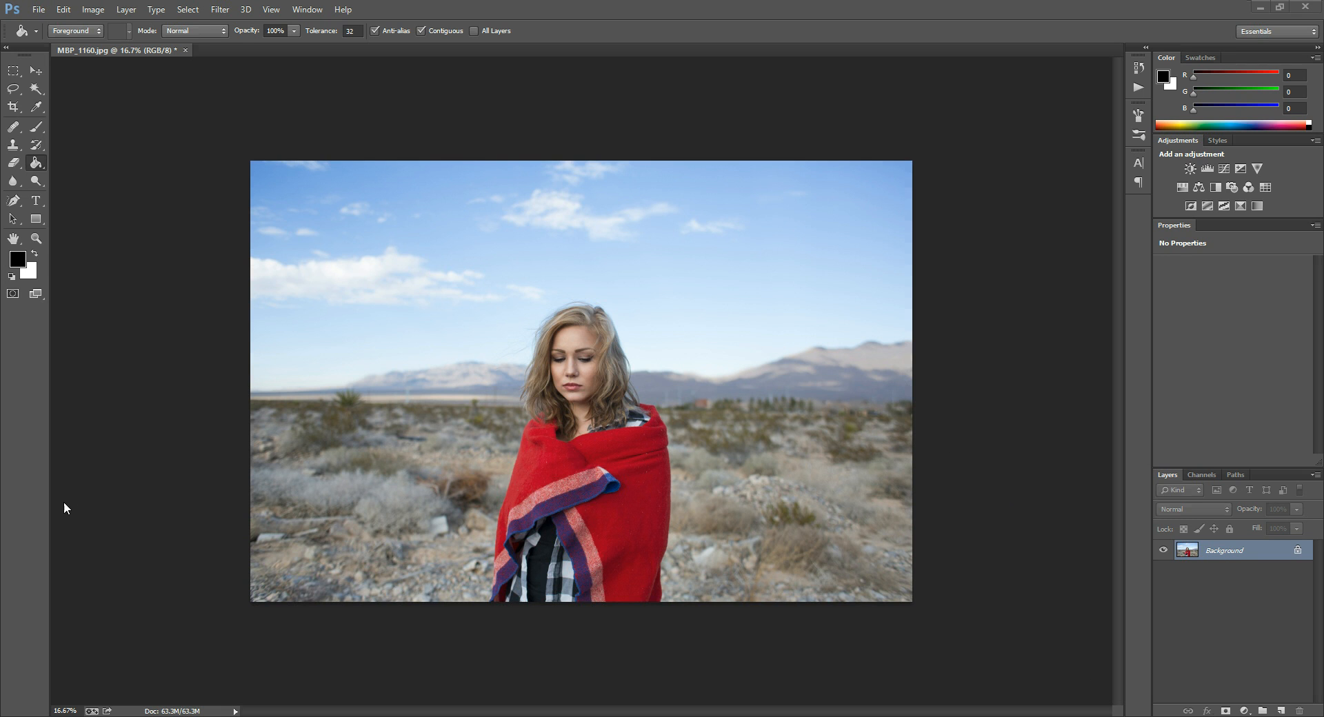
{"action": "mouse_move", "coordinate": [13, 258]}
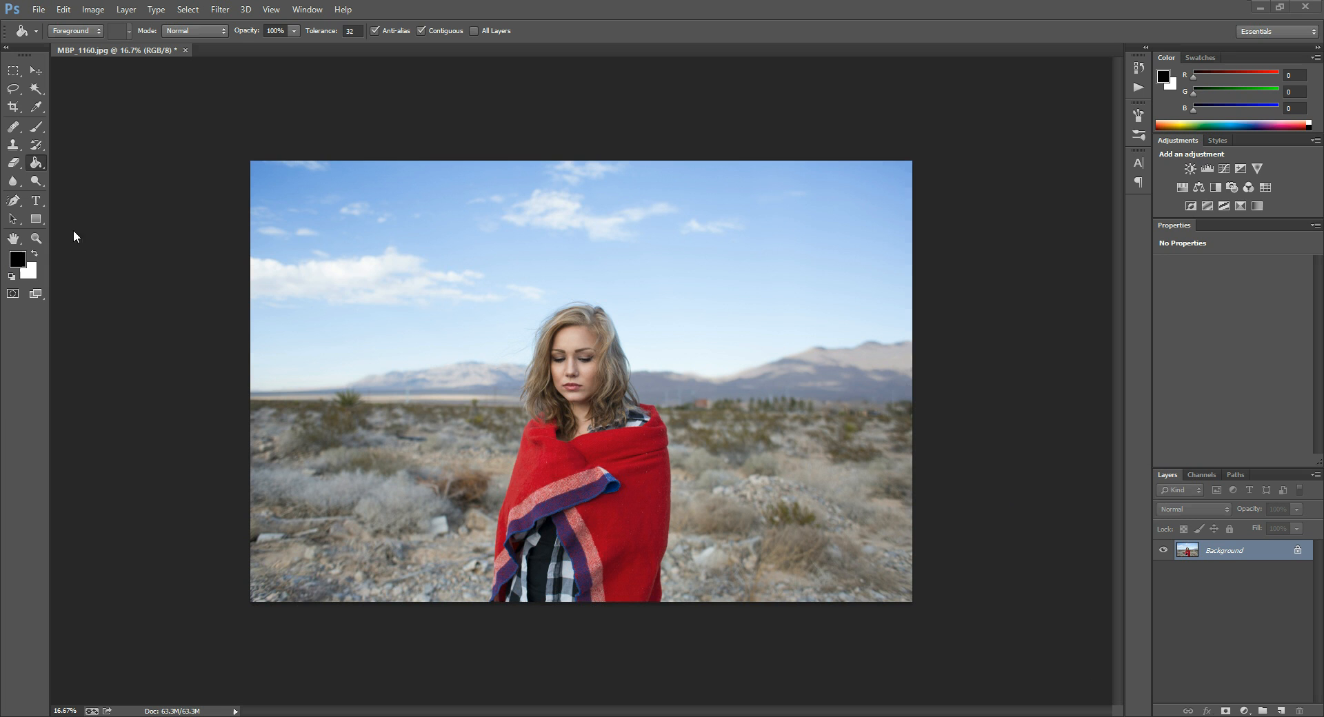
{"action": "mouse_move", "coordinate": [17, 255]}
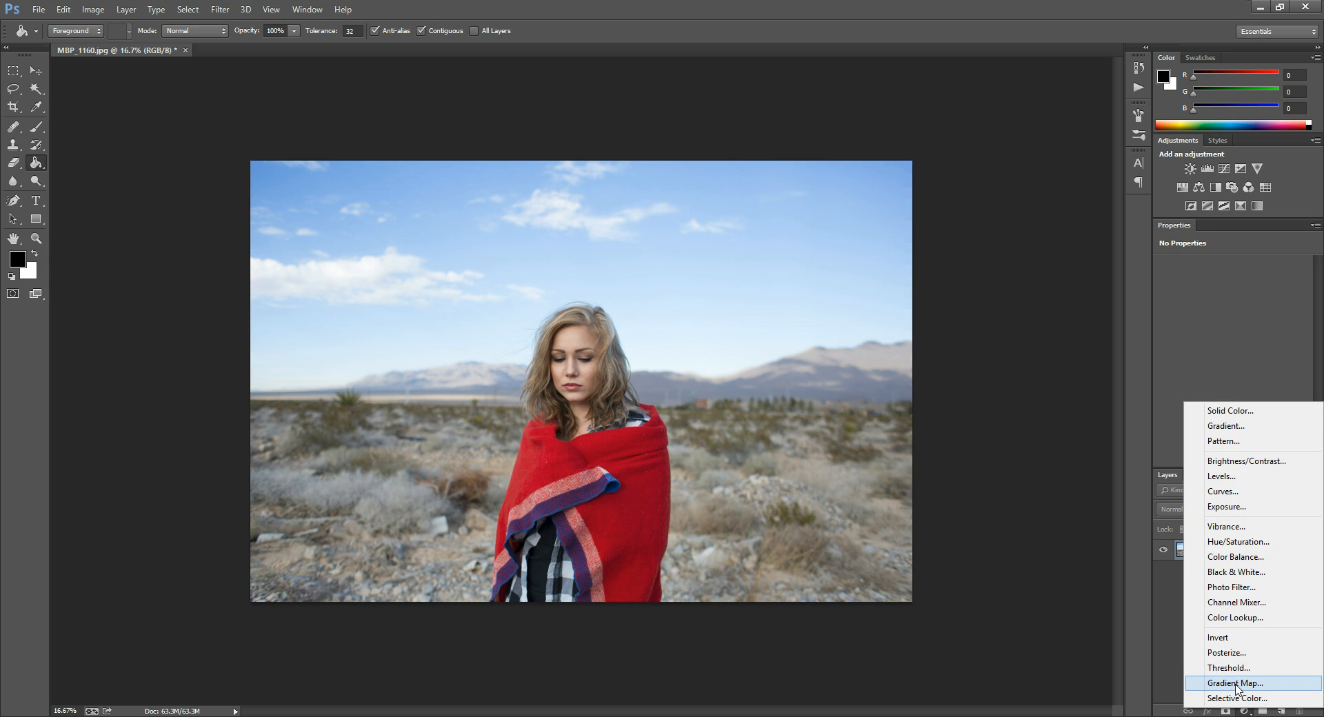
Add a Gradient Map adjustment layer, trying Reverse once and leaving tones non-inverted
{"action": "left_click", "coordinate": [1234, 683]}
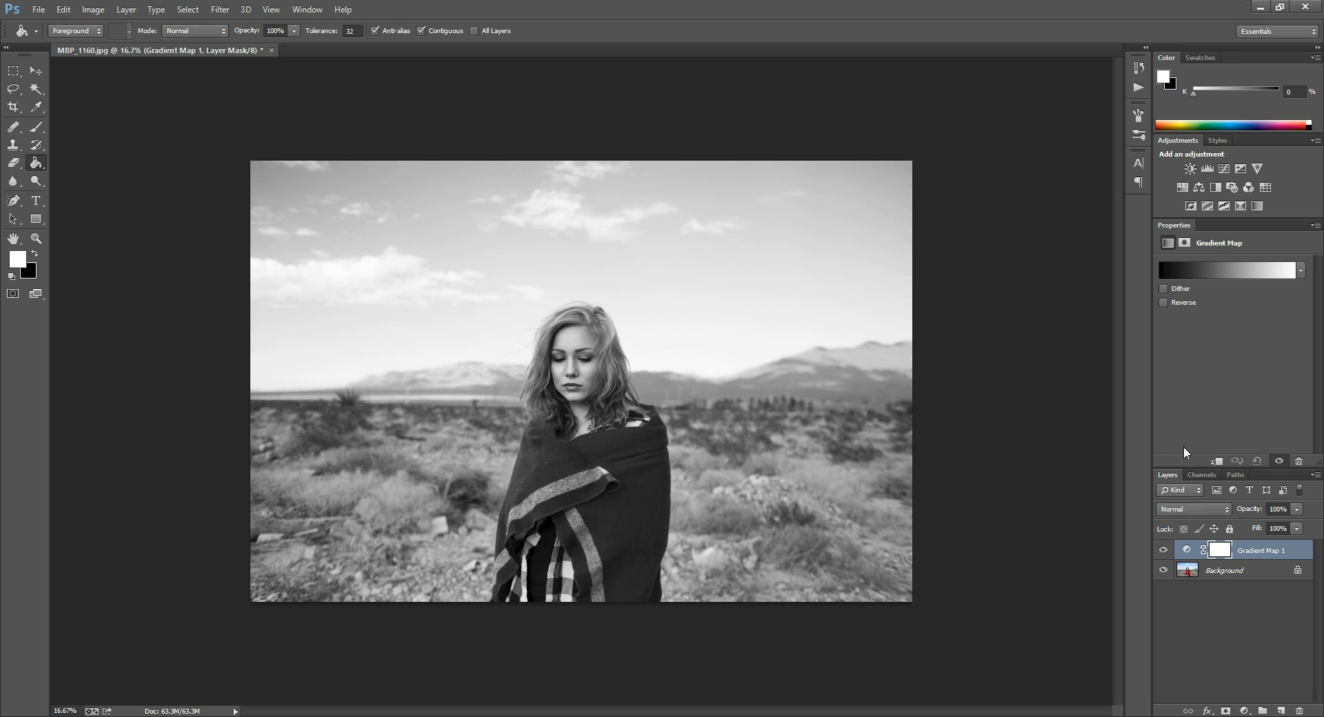
{"action": "mouse_move", "coordinate": [13, 245]}
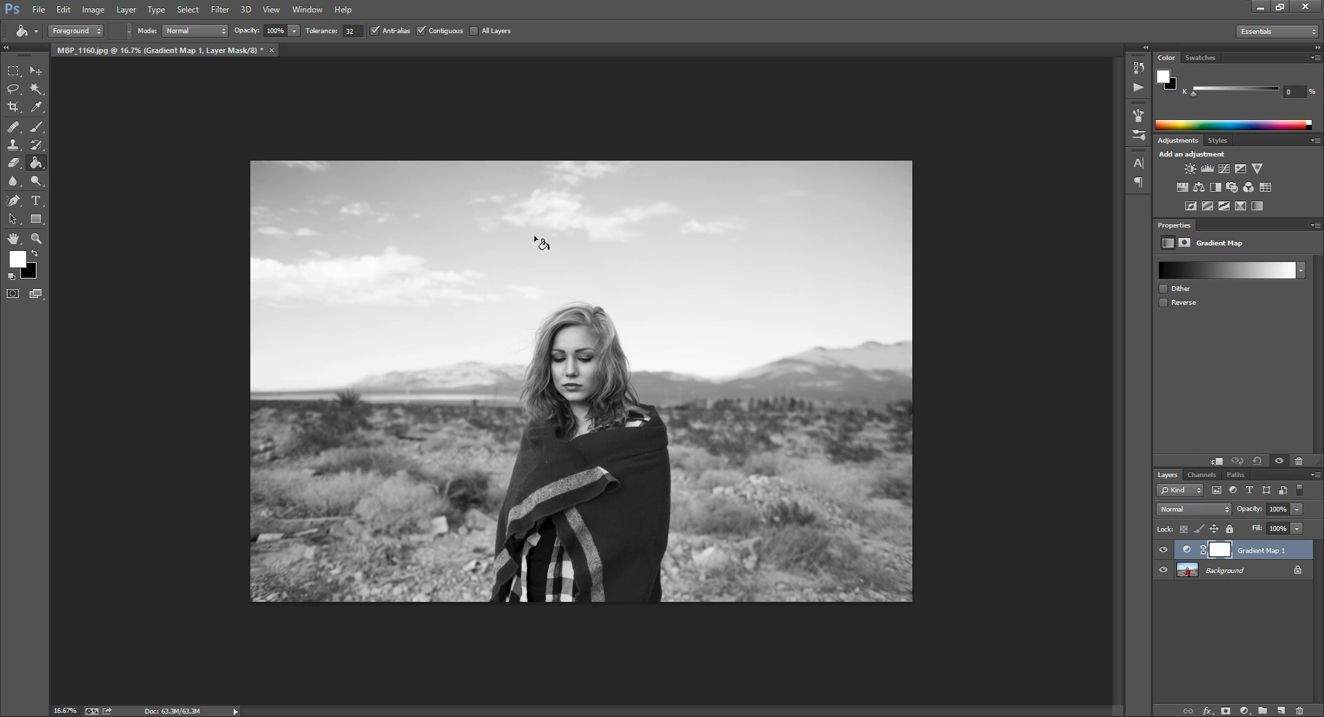
{"action": "mouse_move", "coordinate": [1114, 338]}
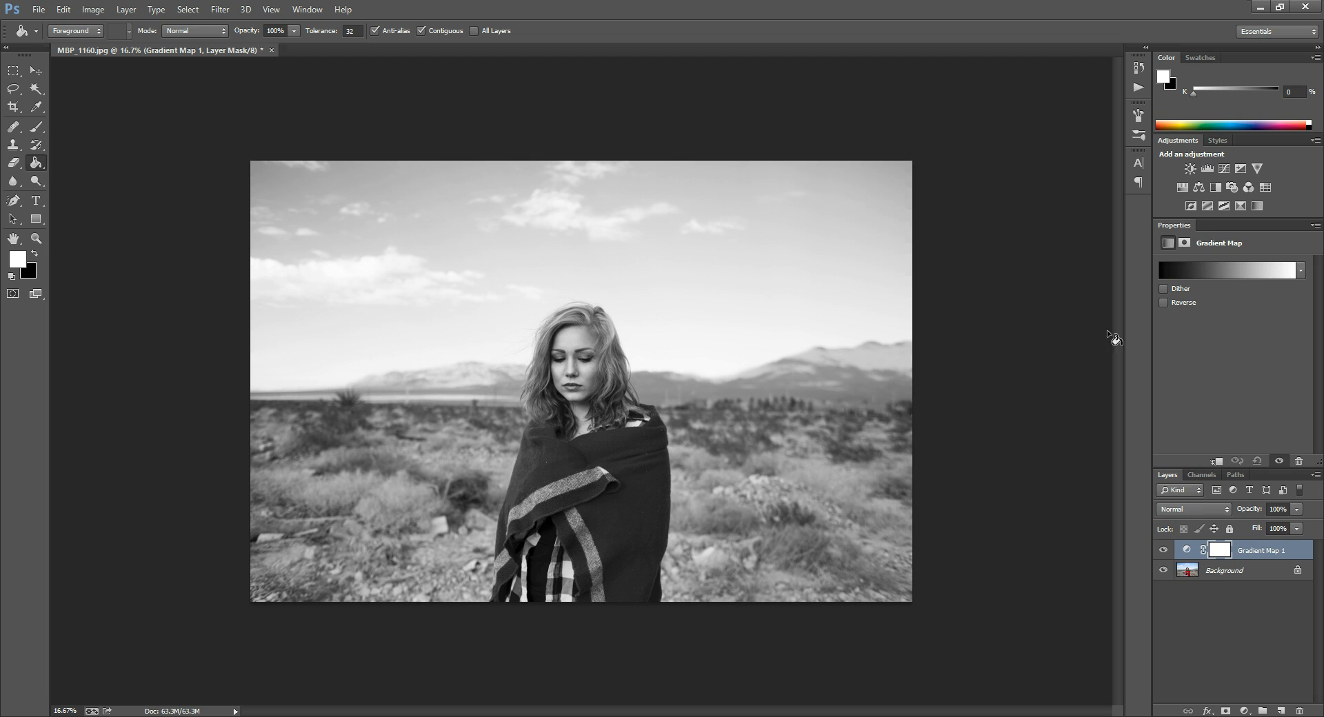
{"action": "left_click", "coordinate": [1165, 303]}
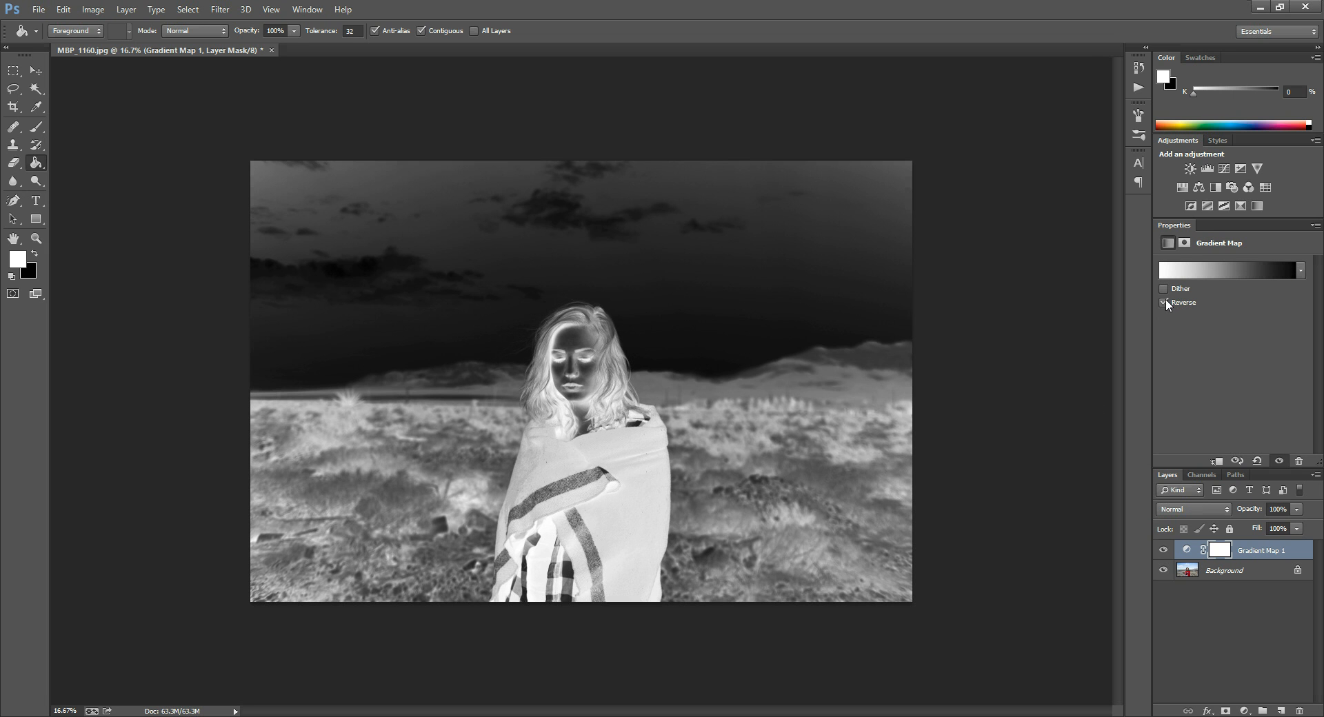
{"action": "left_click", "coordinate": [1164, 303]}
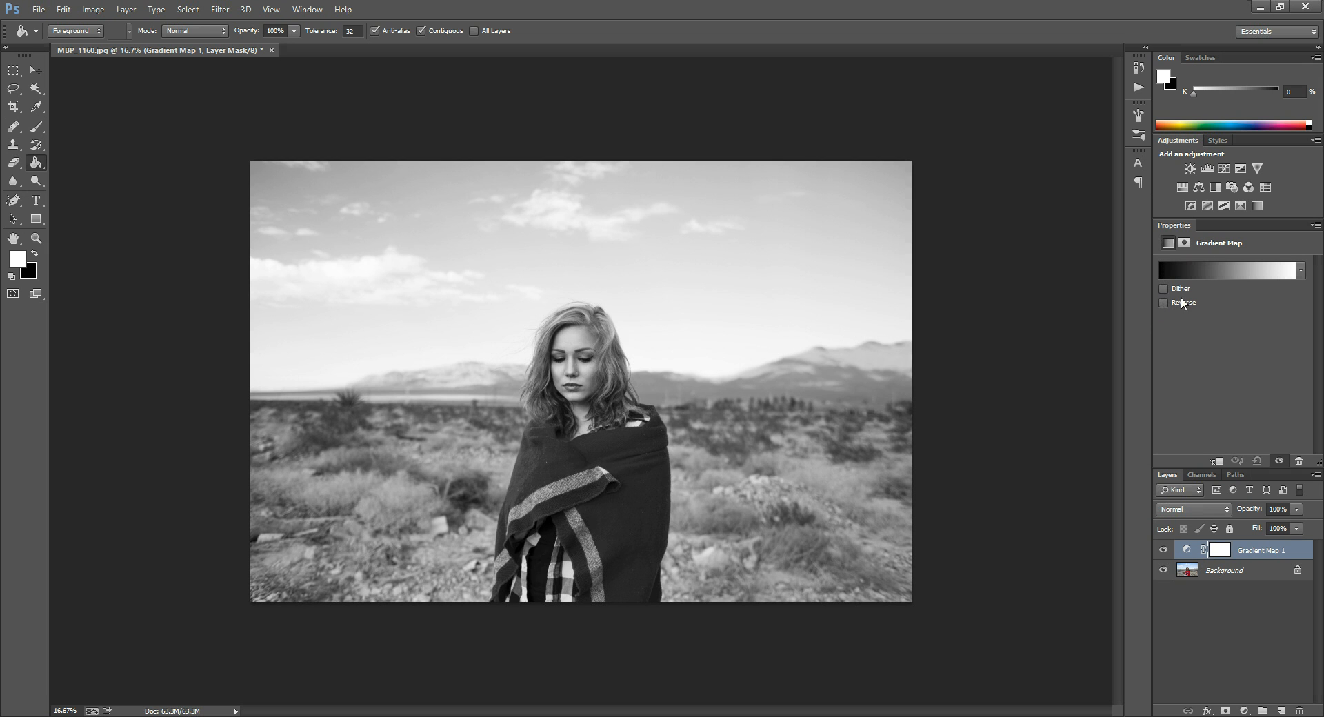
{"action": "mouse_move", "coordinate": [1213, 281]}
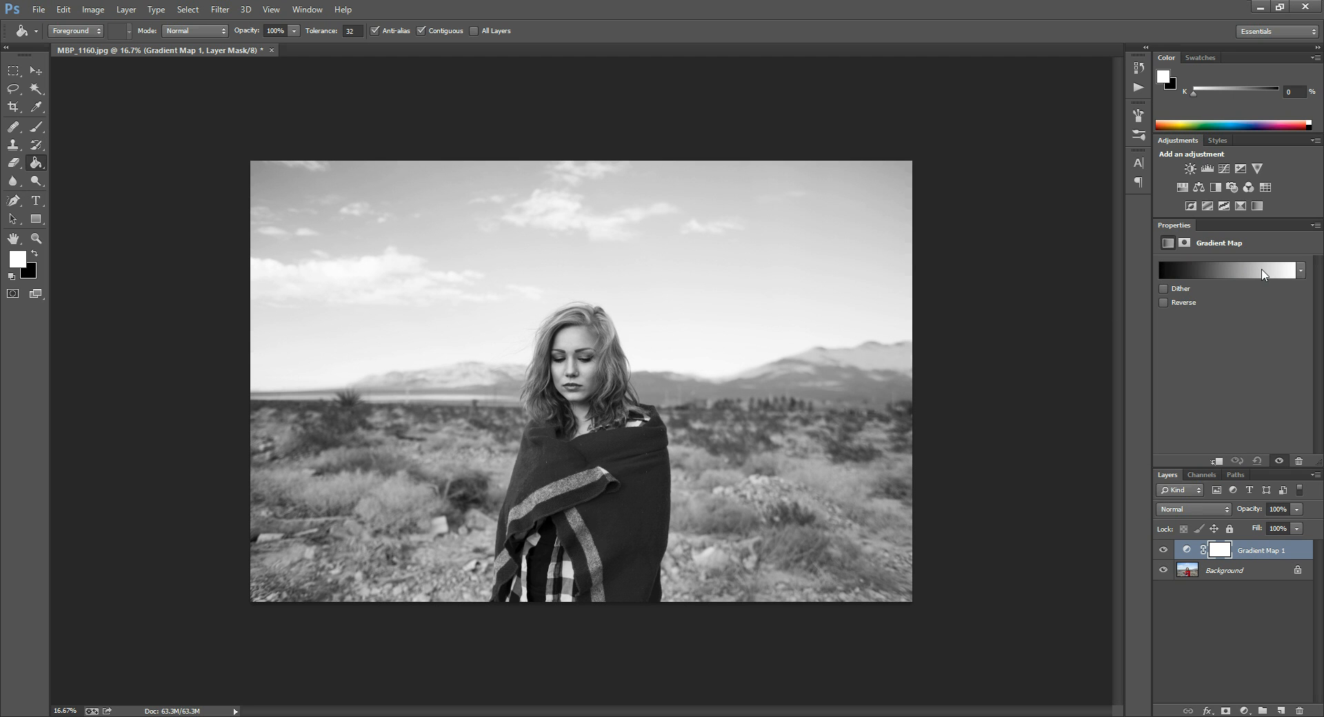
Open the black-to-white gradient in the Gradient Editor from the Properties panel
{"action": "left_click", "coordinate": [1228, 271]}
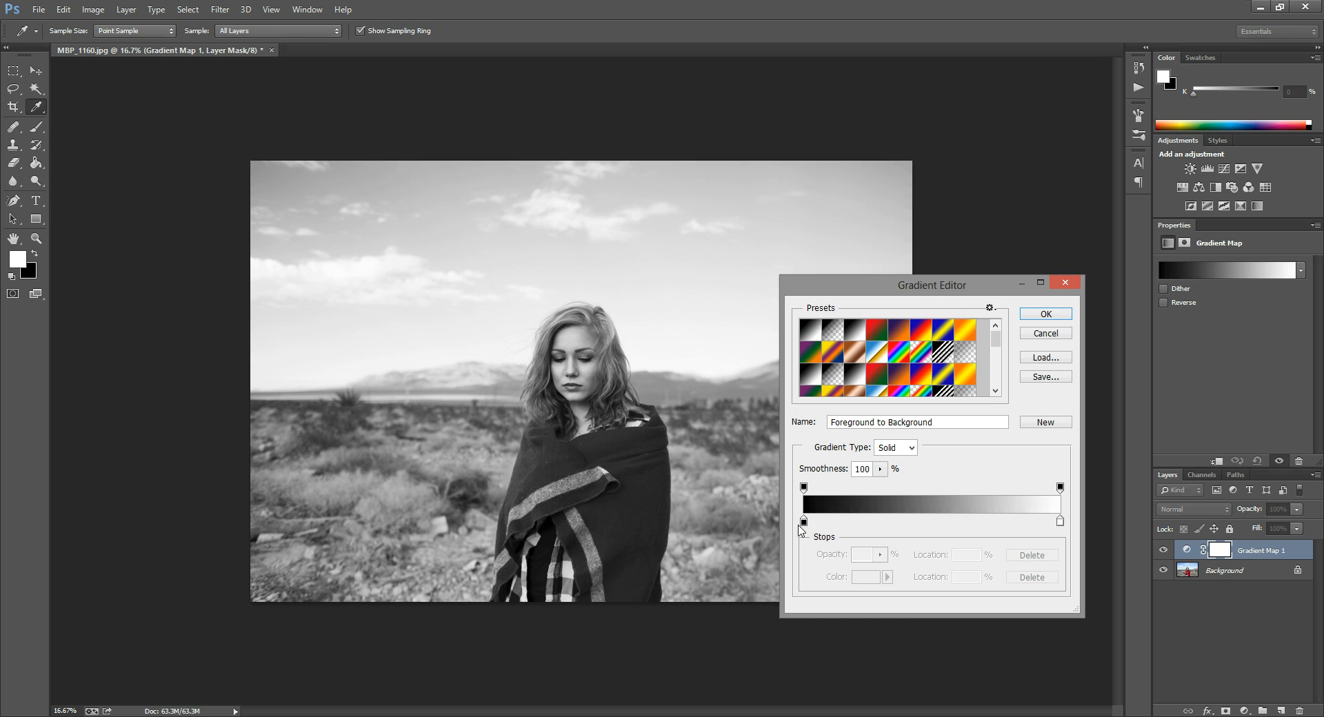
{"action": "mouse_move", "coordinate": [781, 515]}
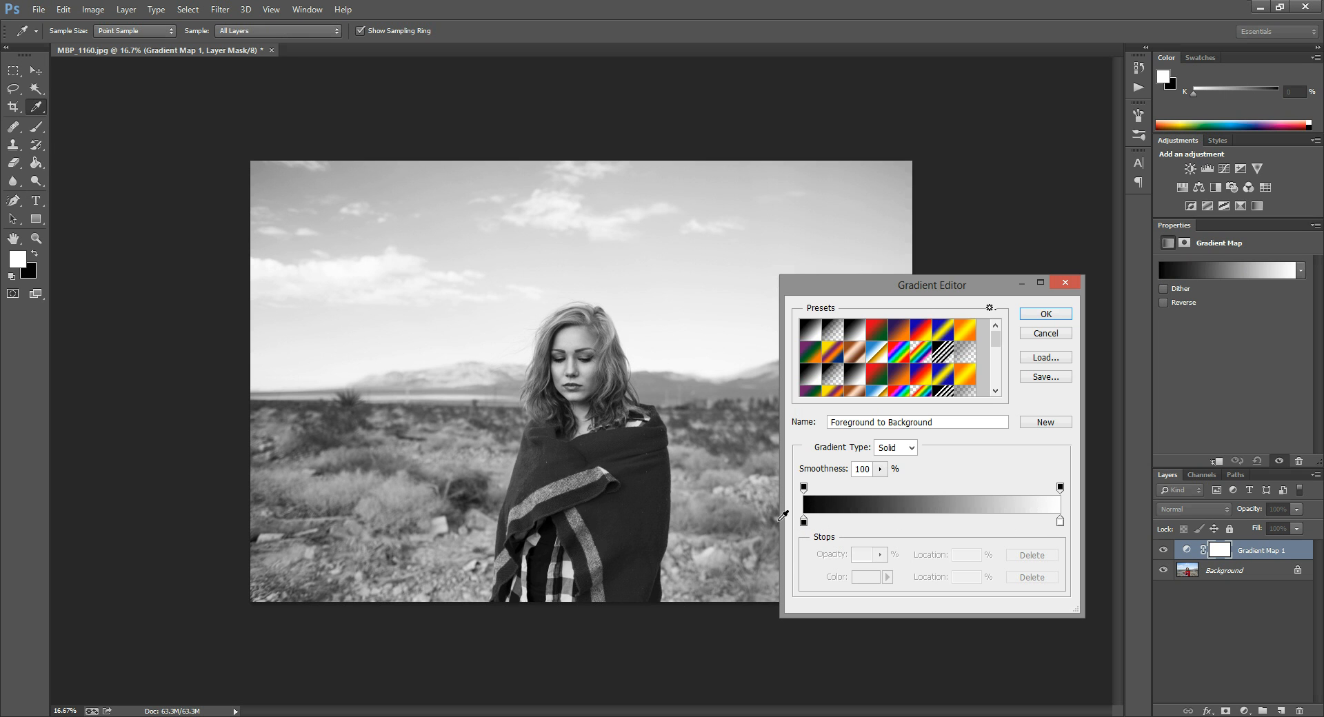
{"action": "mouse_move", "coordinate": [1009, 486]}
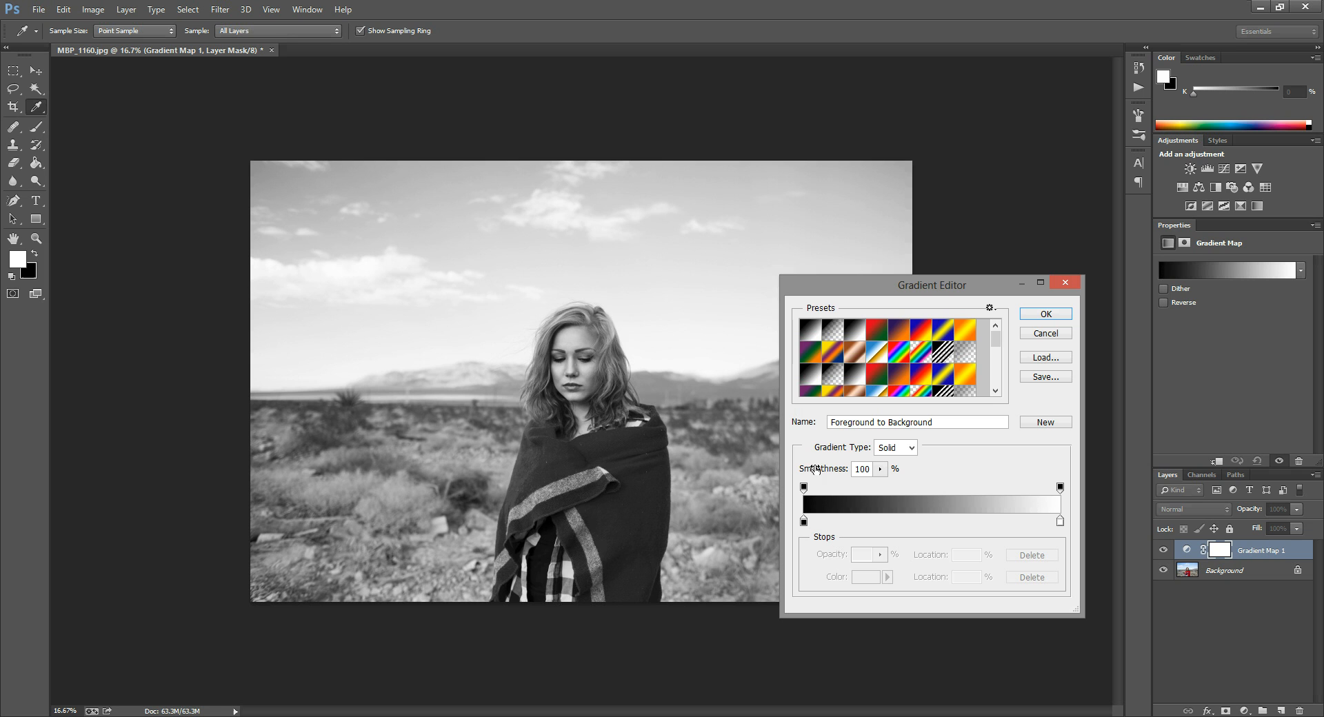
{"action": "mouse_move", "coordinate": [1038, 480]}
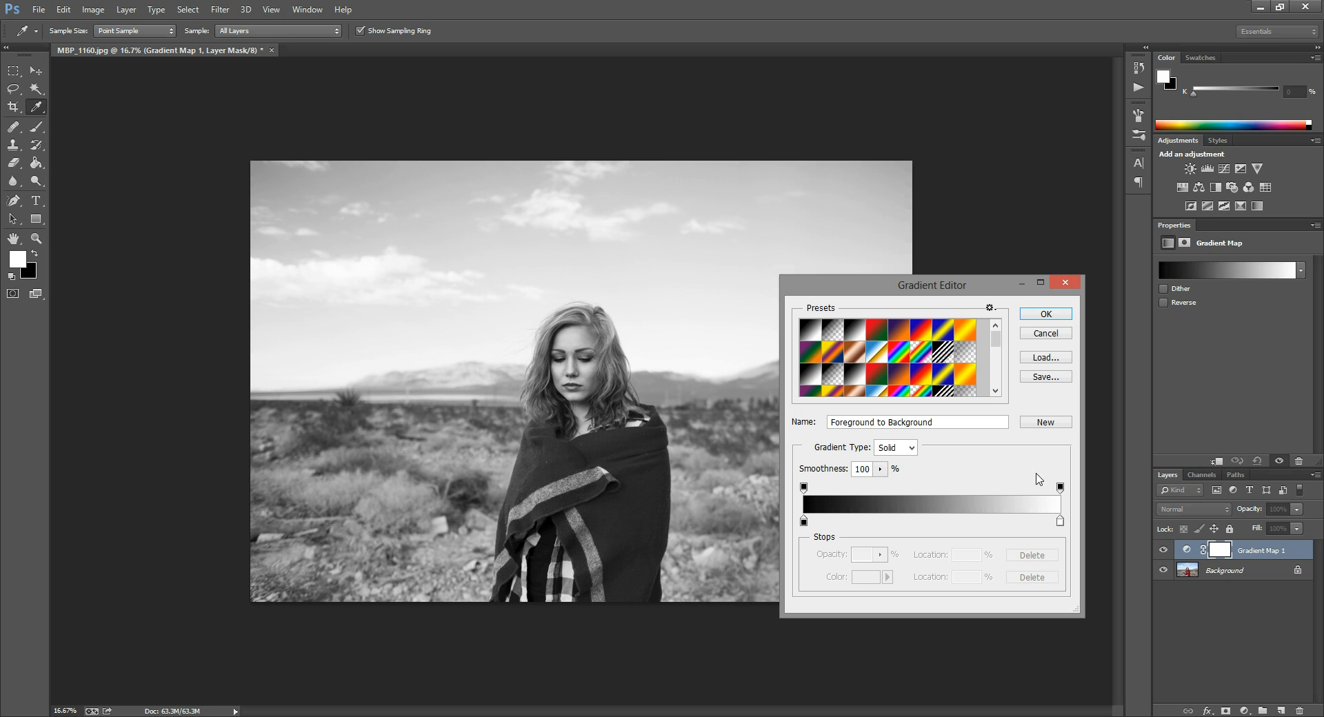
{"action": "mouse_move", "coordinate": [775, 499]}
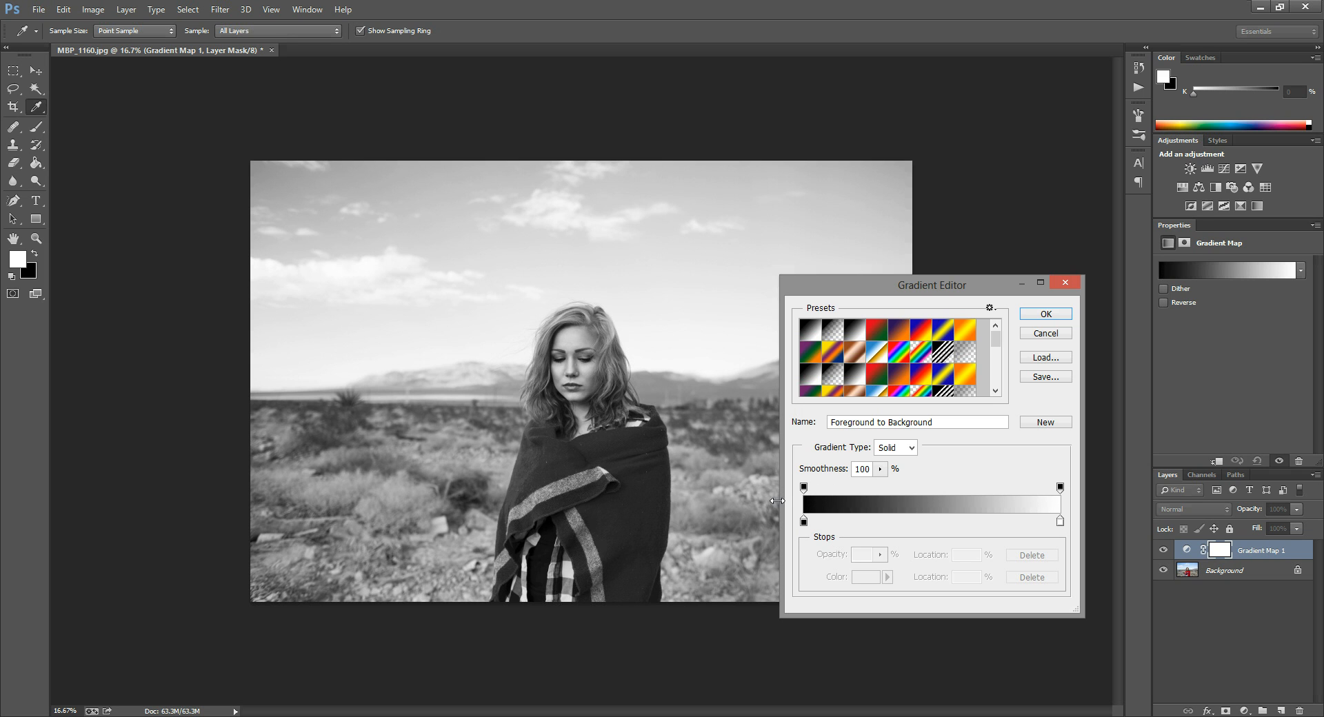
{"action": "mouse_move", "coordinate": [858, 503]}
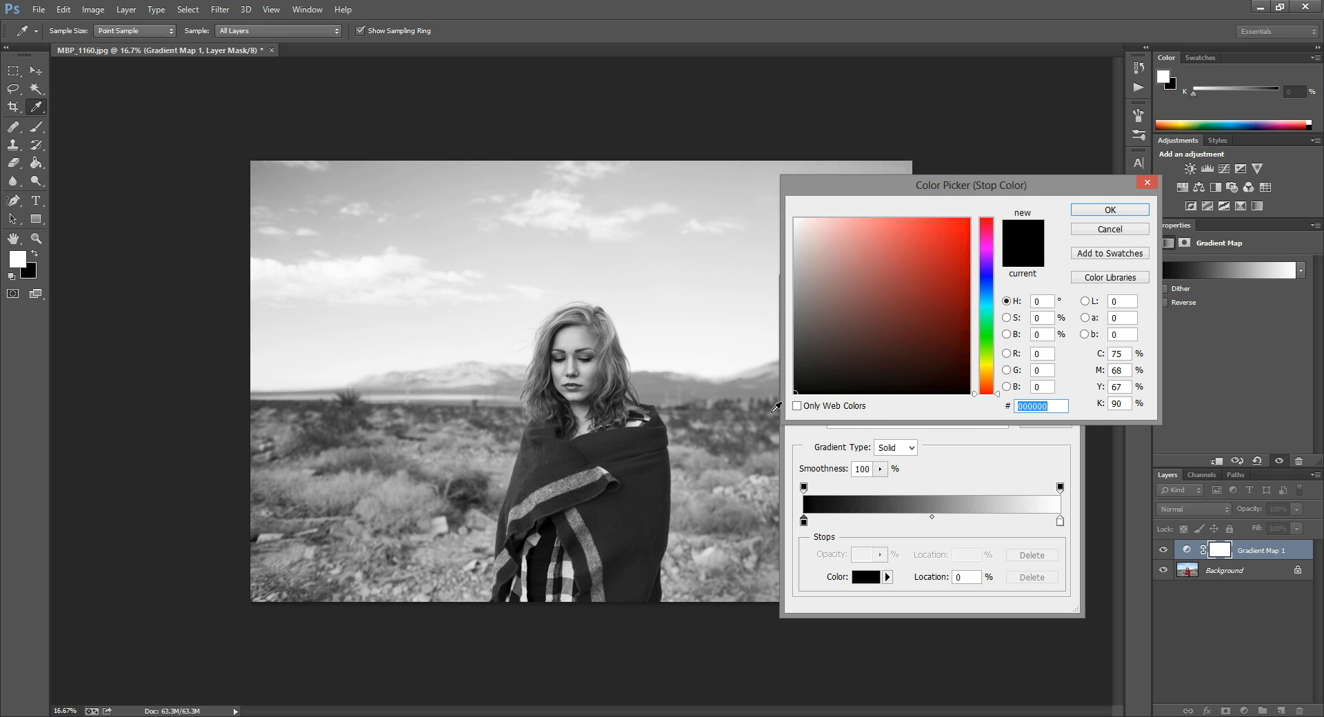
Pick the near-black warm brown 050301 for the dark stop and accept it
{"action": "left_click", "coordinate": [845, 339]}
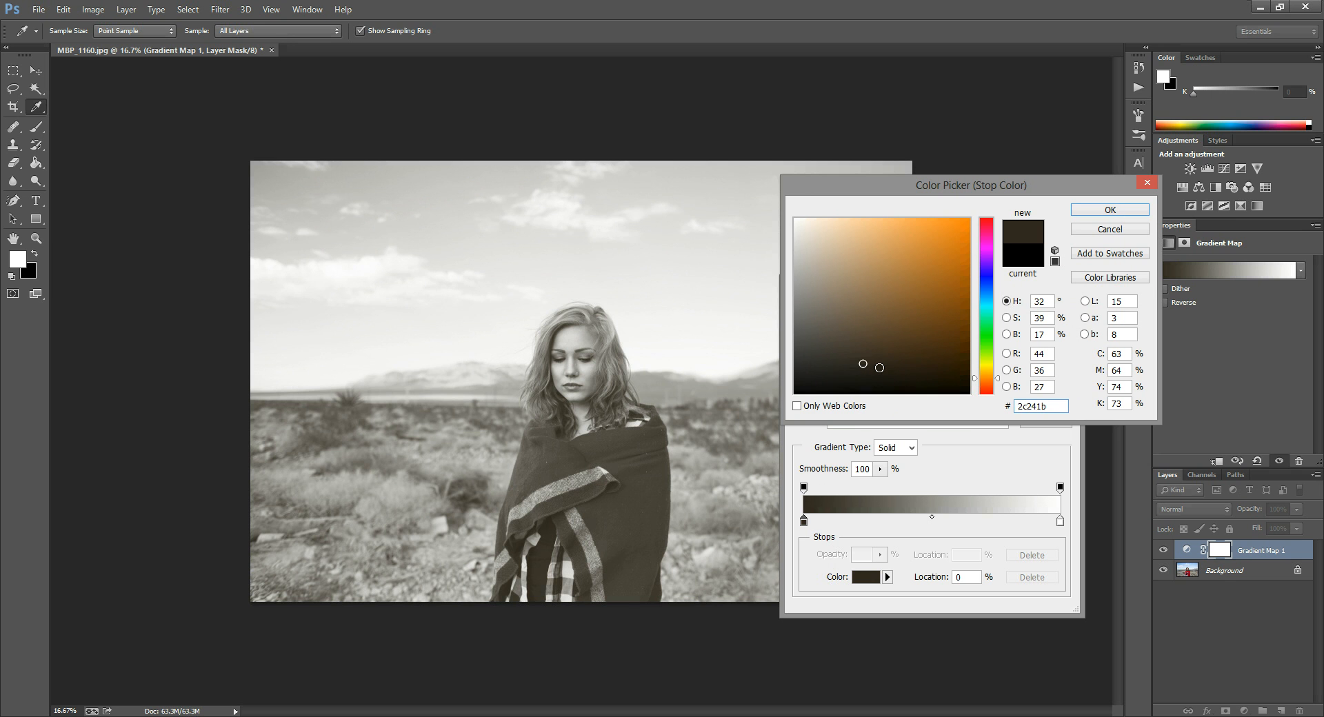
{"action": "left_click", "coordinate": [583, 300]}
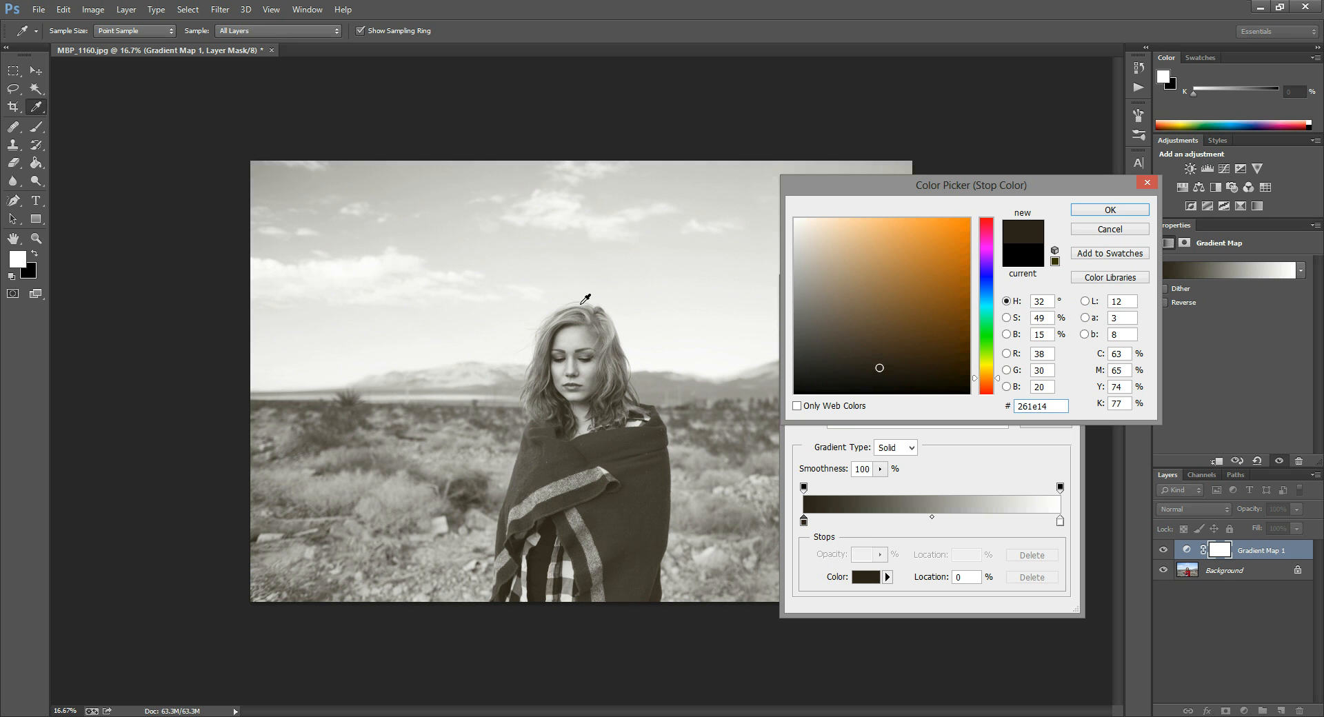
{"action": "left_click", "coordinate": [941, 391]}
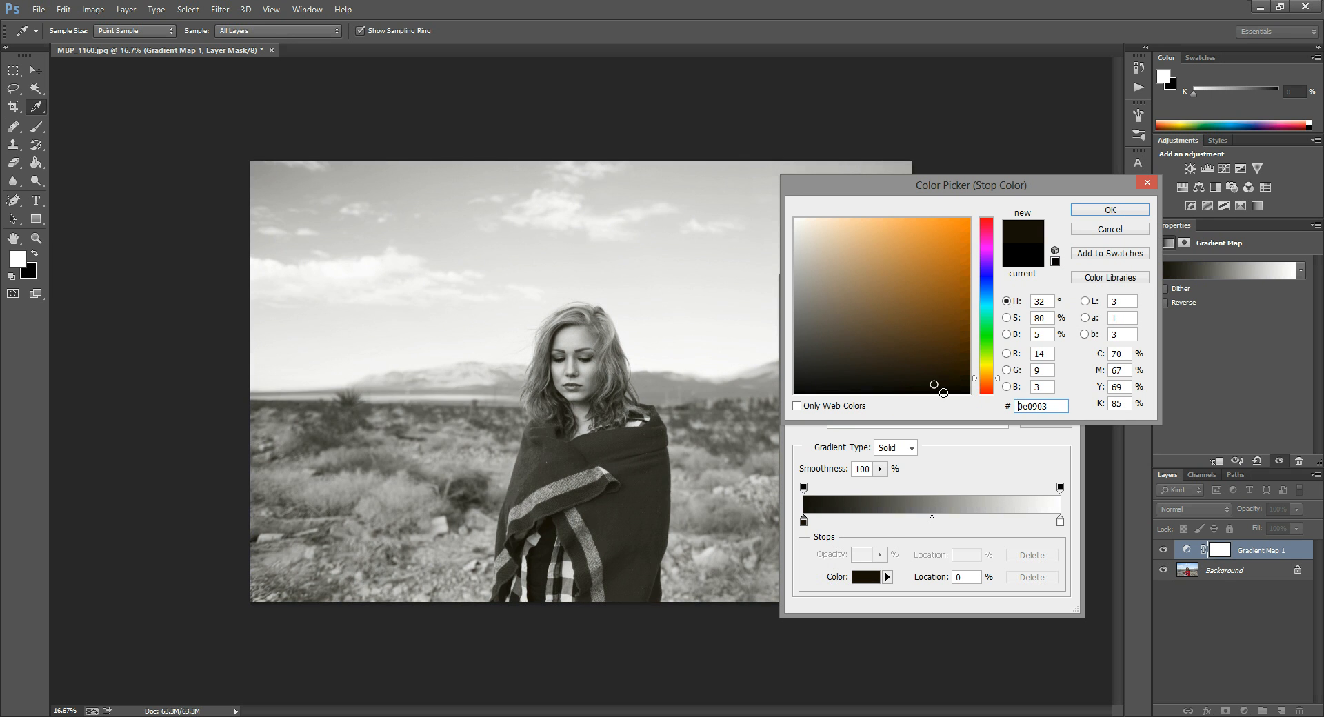
{"action": "left_click", "coordinate": [943, 365]}
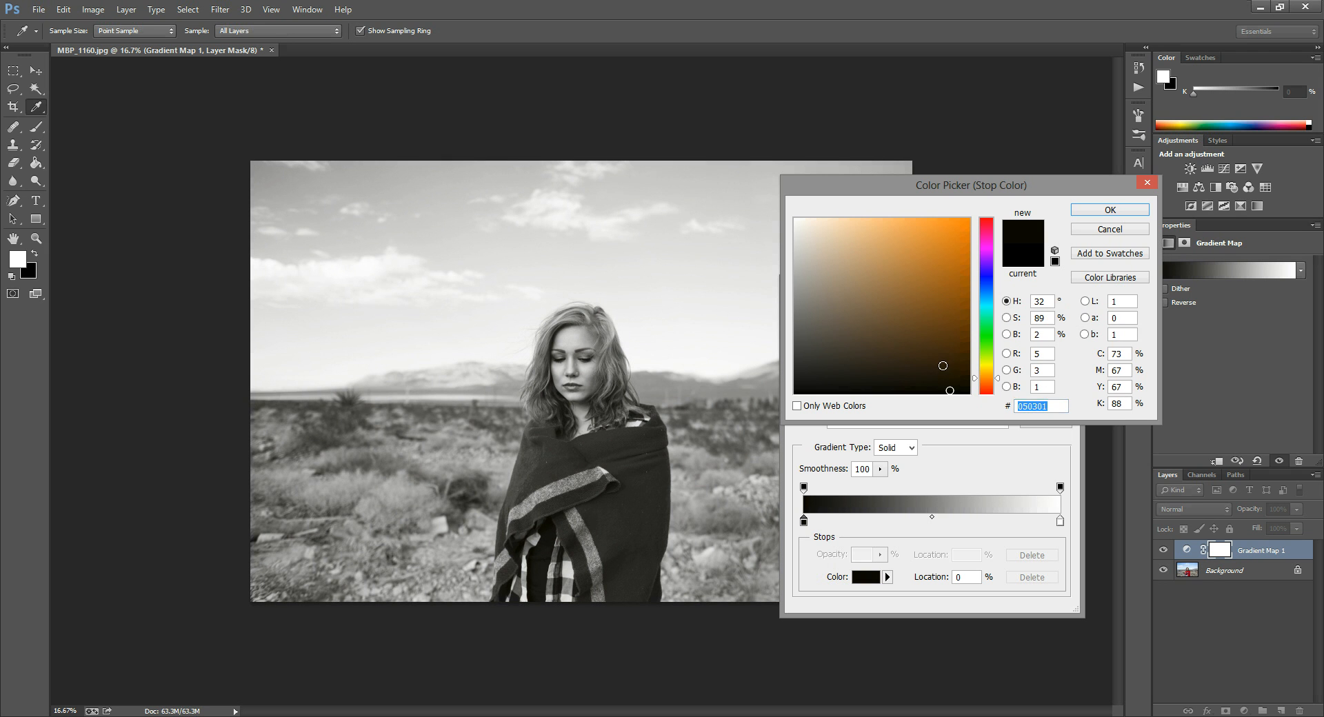
{"action": "left_click", "coordinate": [832, 343]}
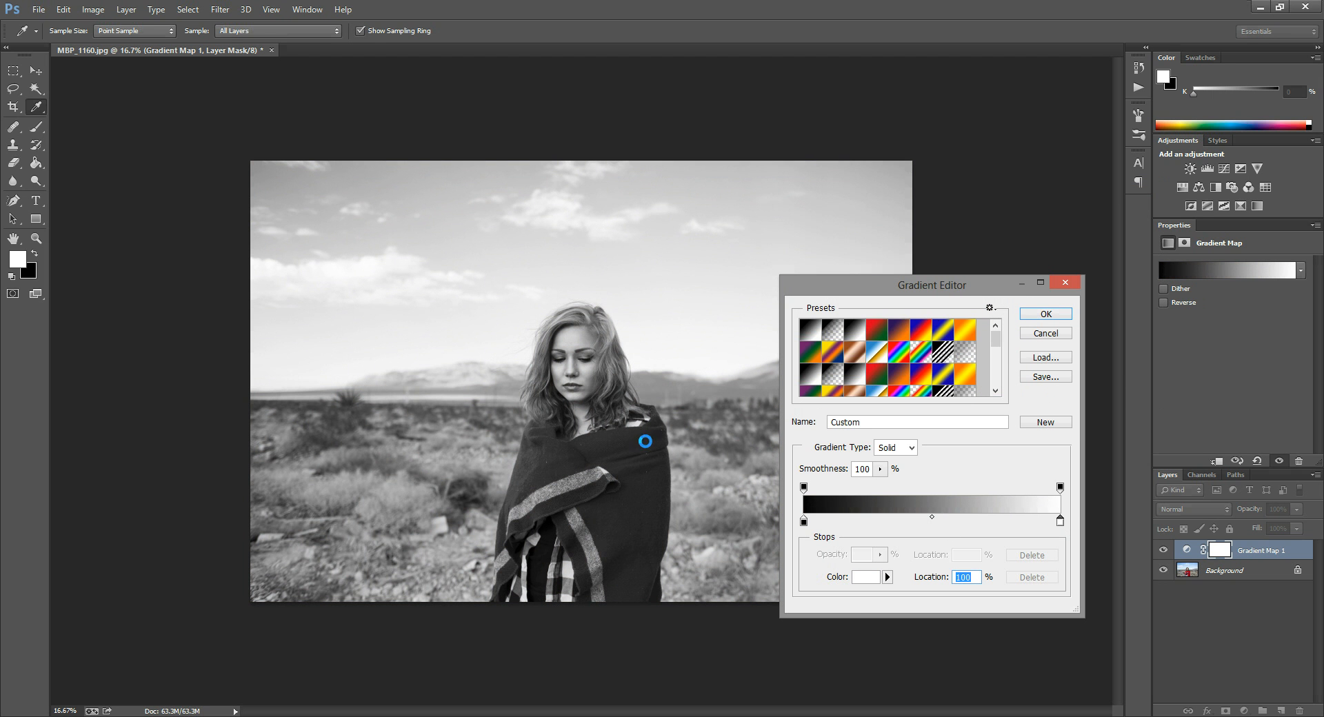
Change the light stop colour to near-white fcfcfc in the Color Picker
{"action": "left_click", "coordinate": [865, 577]}
{"action": "type", "text": "bc9b9b"}
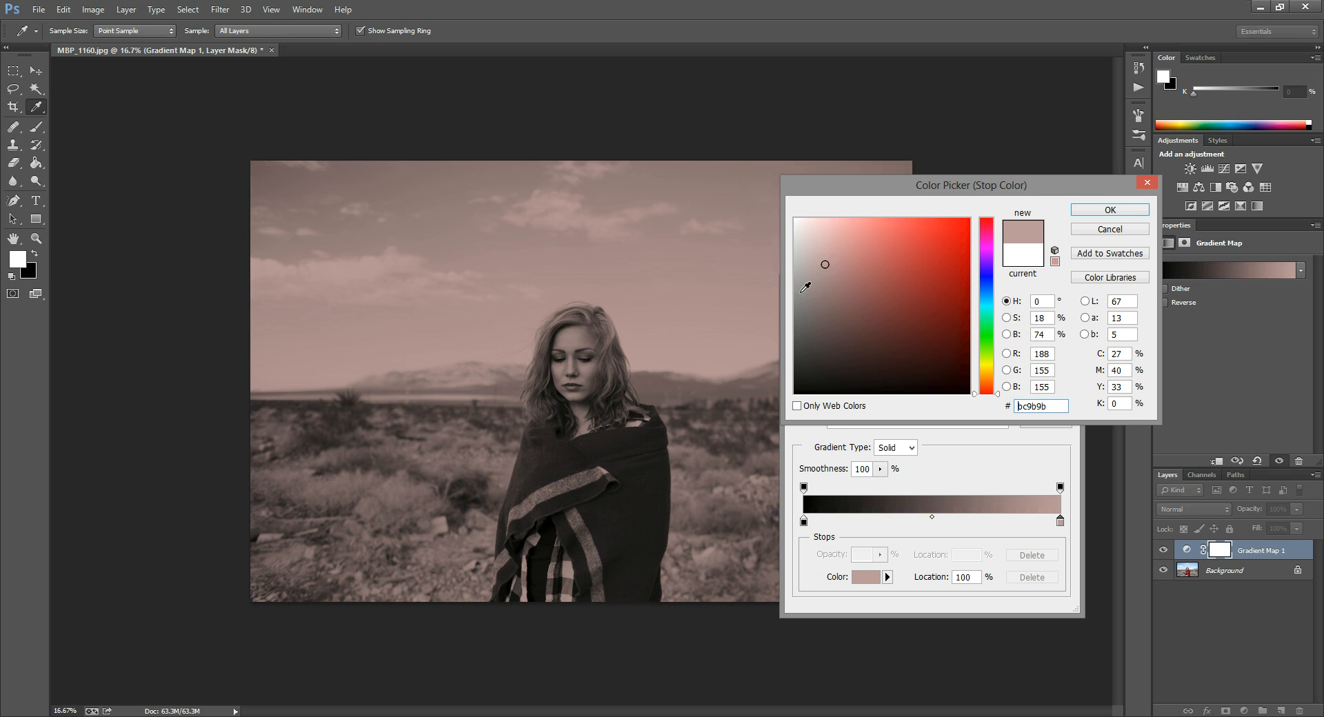
{"action": "mouse_move", "coordinate": [781, 324]}
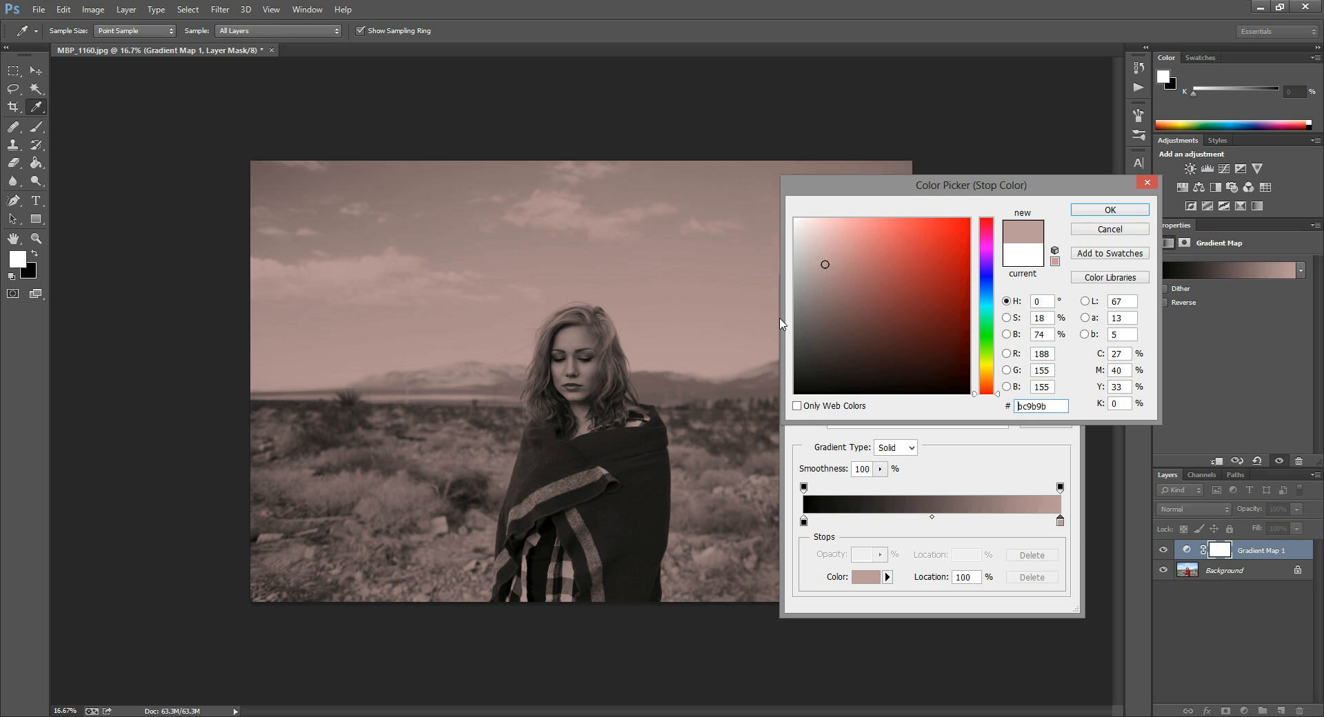
{"action": "mouse_move", "coordinate": [834, 207]}
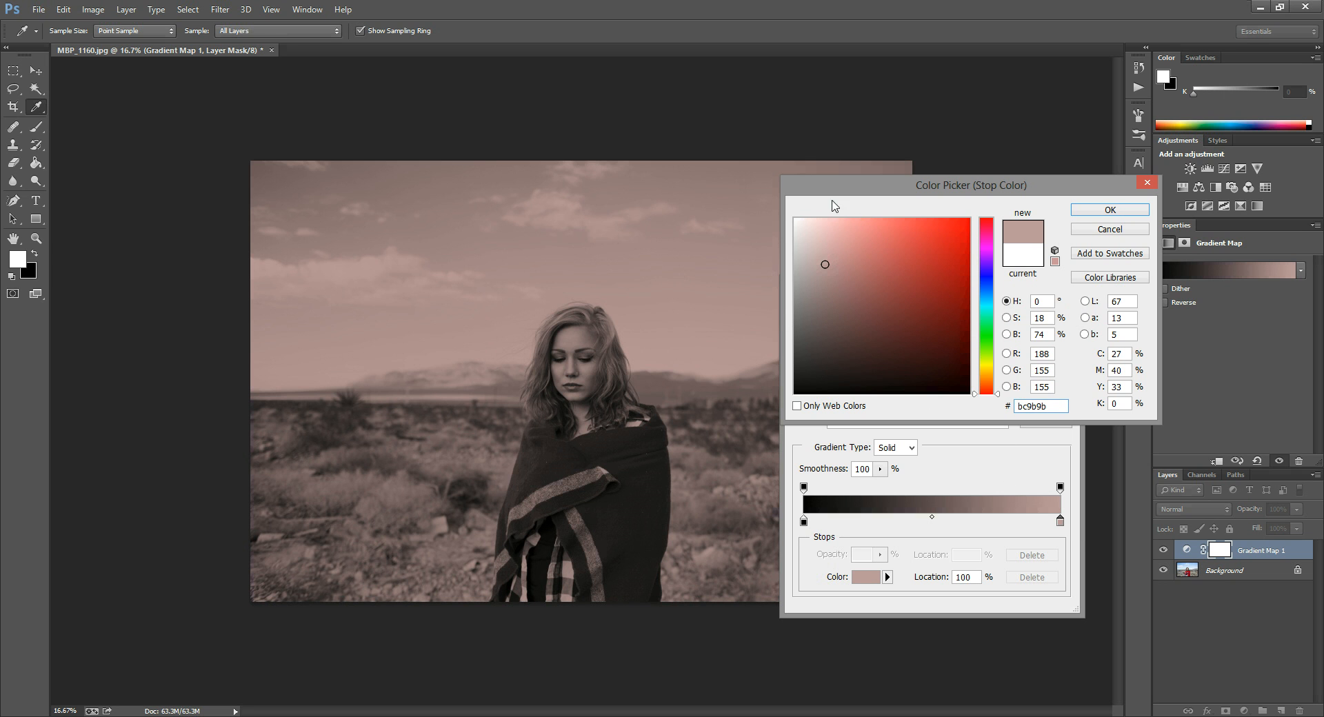
{"action": "left_click", "coordinate": [794, 218]}
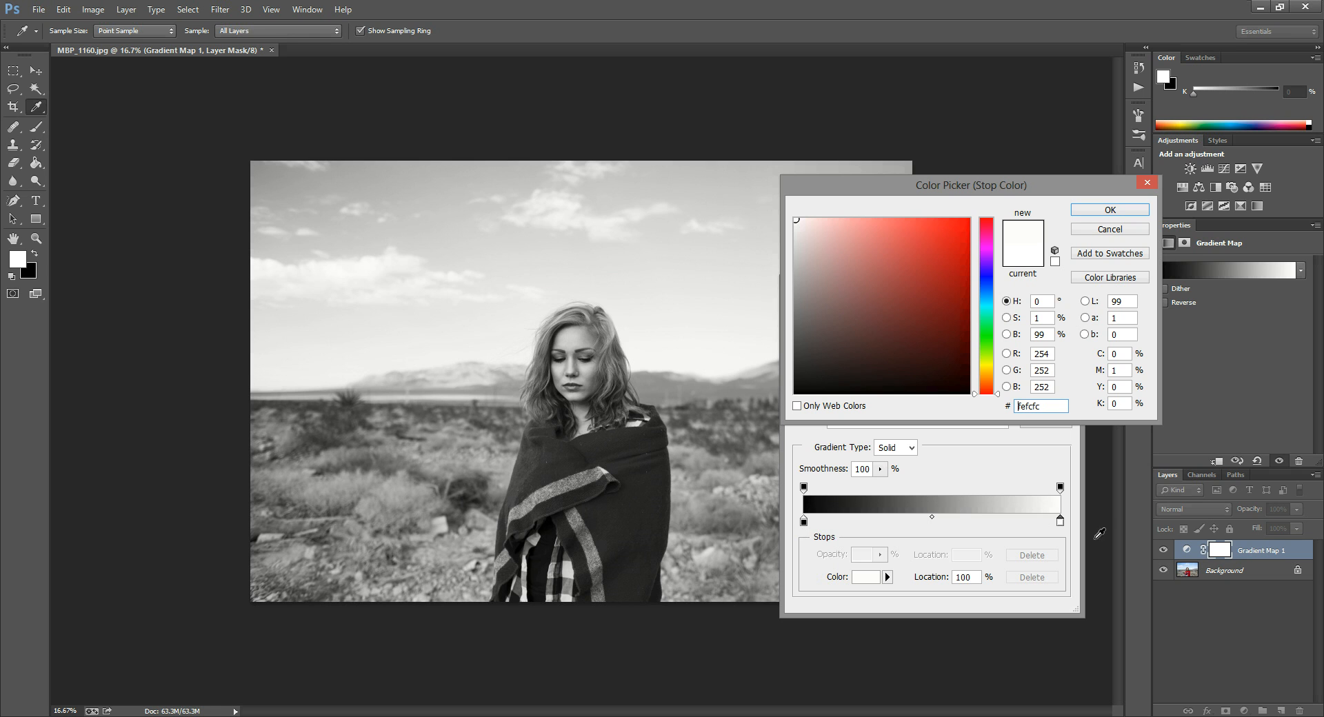
{"action": "mouse_move", "coordinate": [957, 401]}
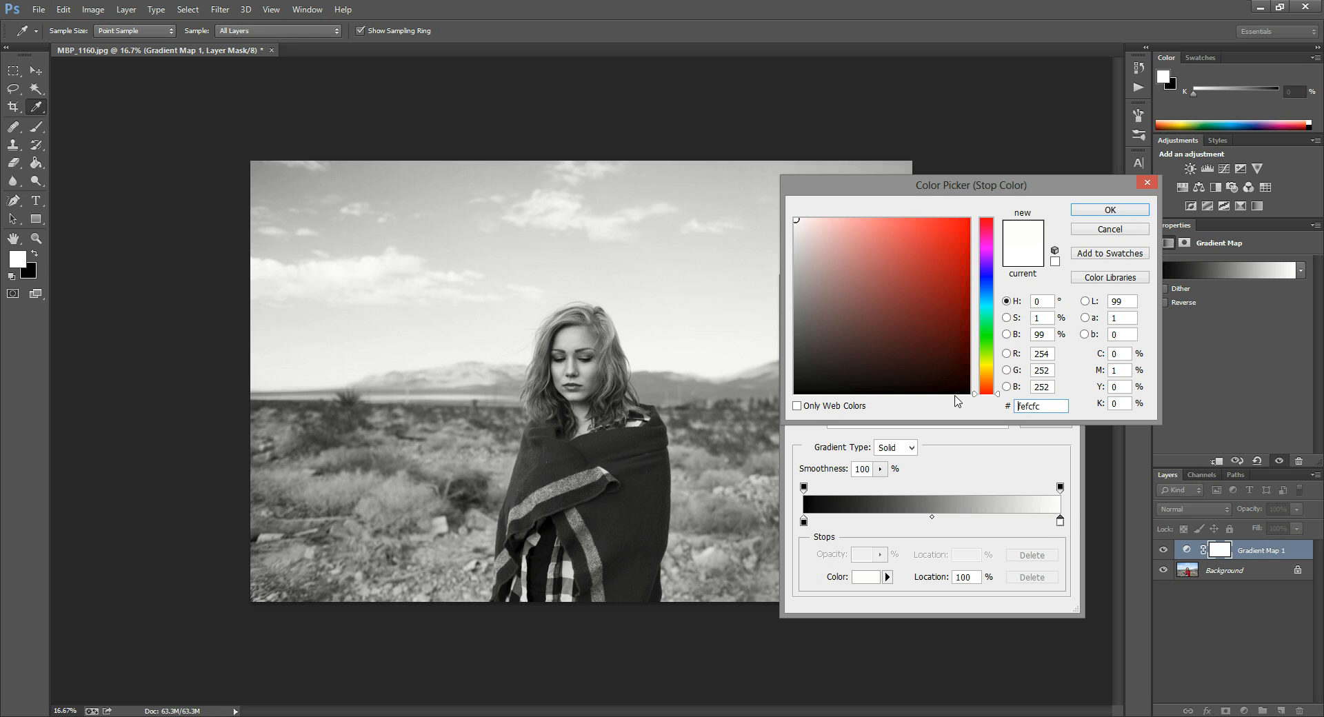
Try pinkish highlight tones, then settle on the pale cream e9d8c8 for a sepia cast
{"action": "left_click", "coordinate": [808, 225]}
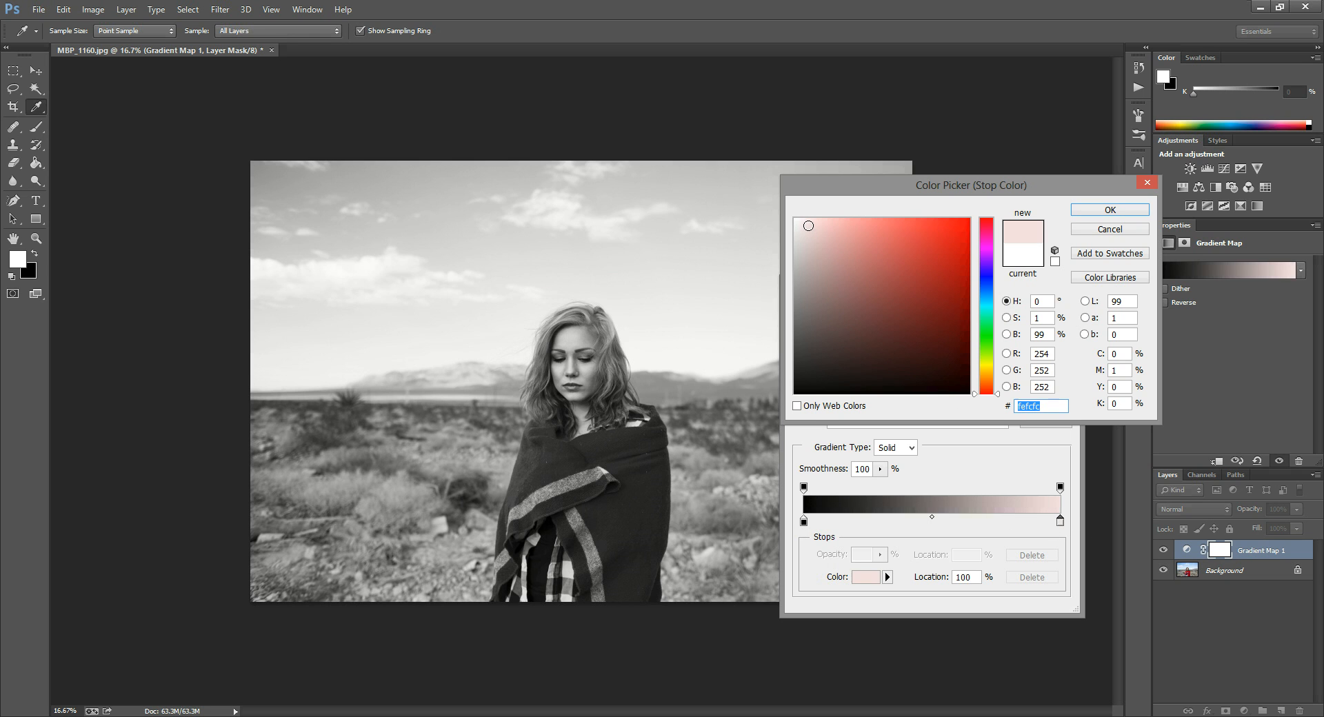
{"action": "left_click", "coordinate": [808, 222]}
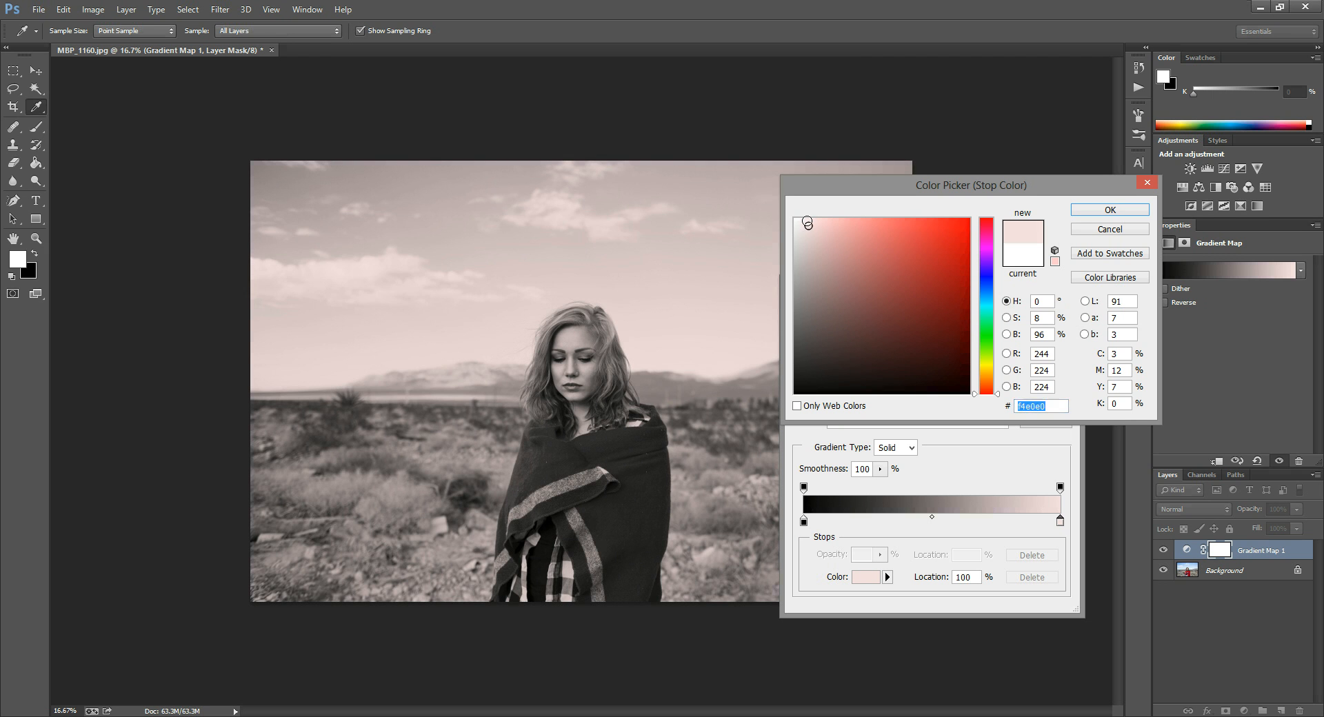
{"action": "left_click", "coordinate": [985, 376]}
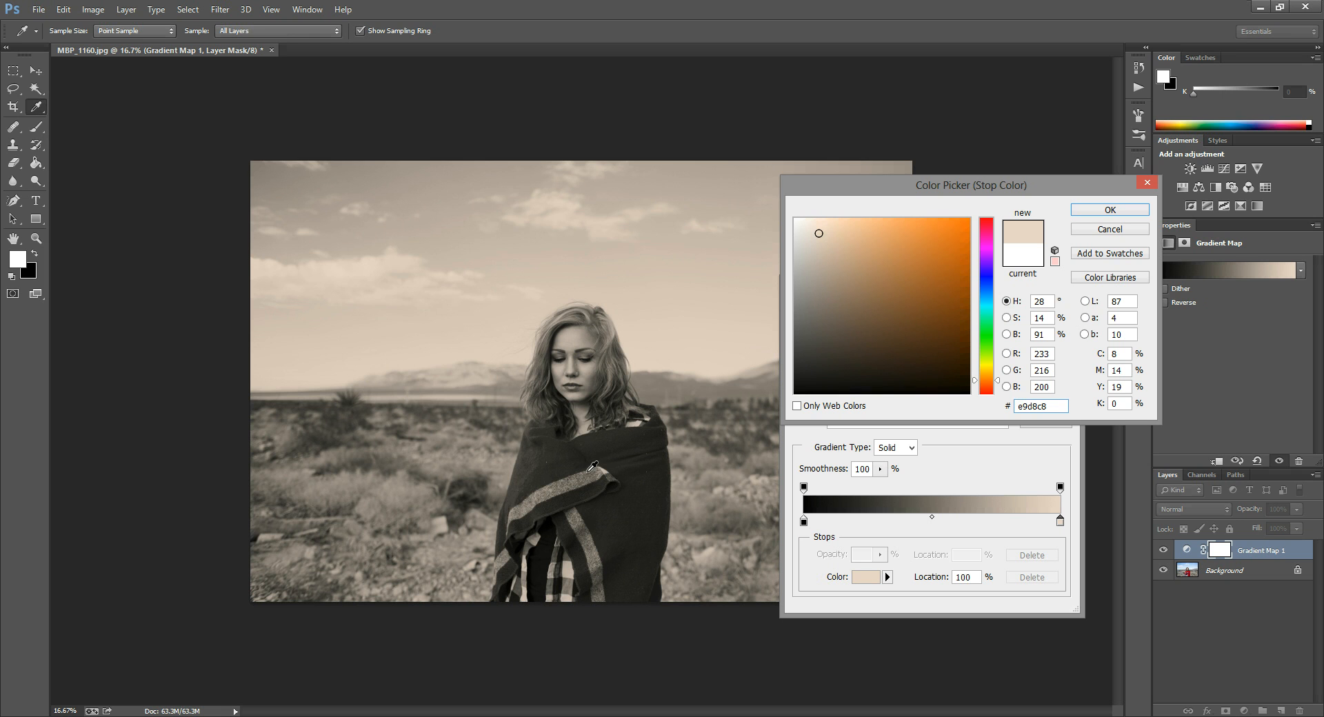
{"action": "mouse_move", "coordinate": [578, 470]}
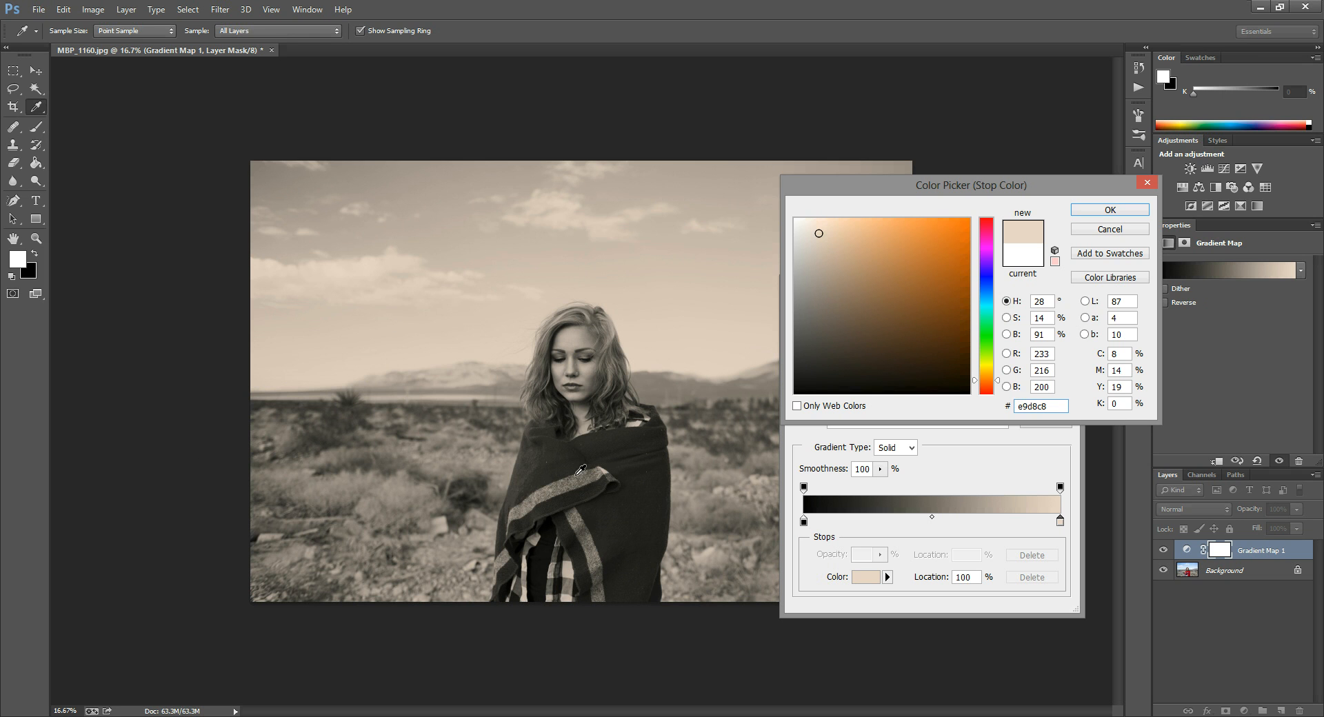
{"action": "mouse_move", "coordinate": [591, 472]}
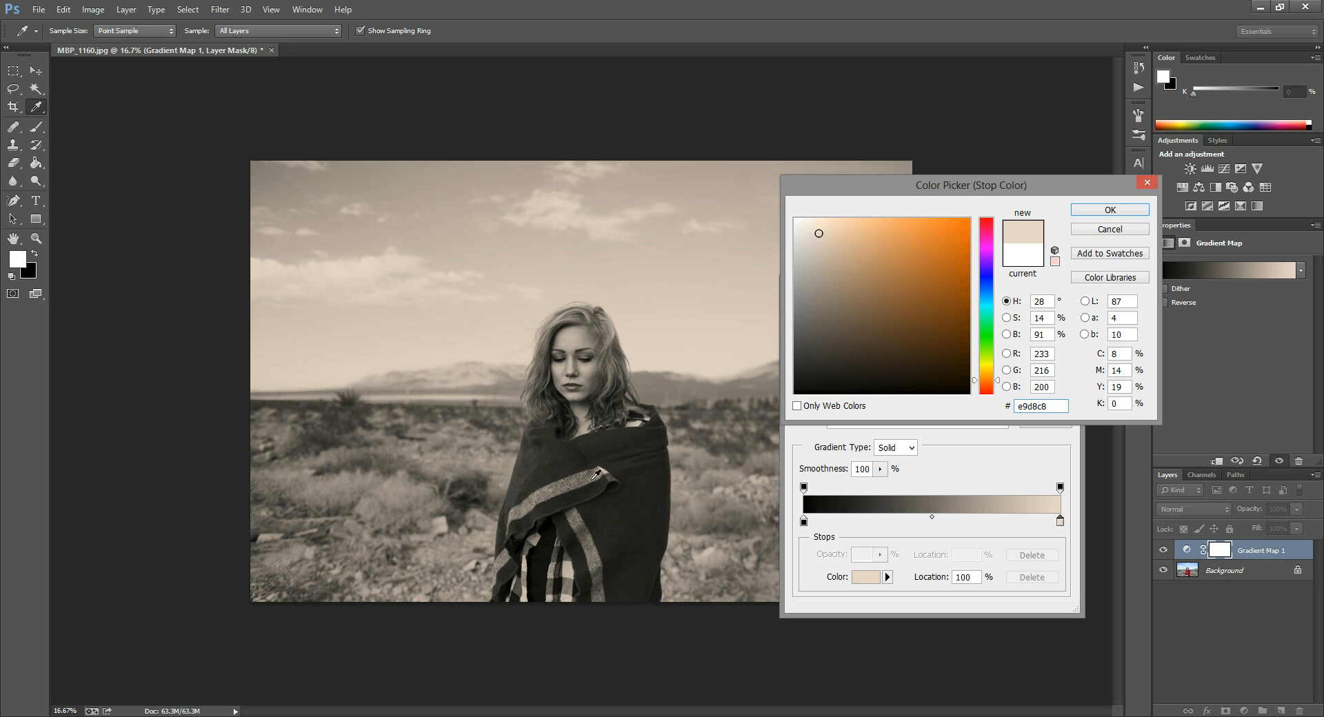
{"action": "mouse_move", "coordinate": [436, 273]}
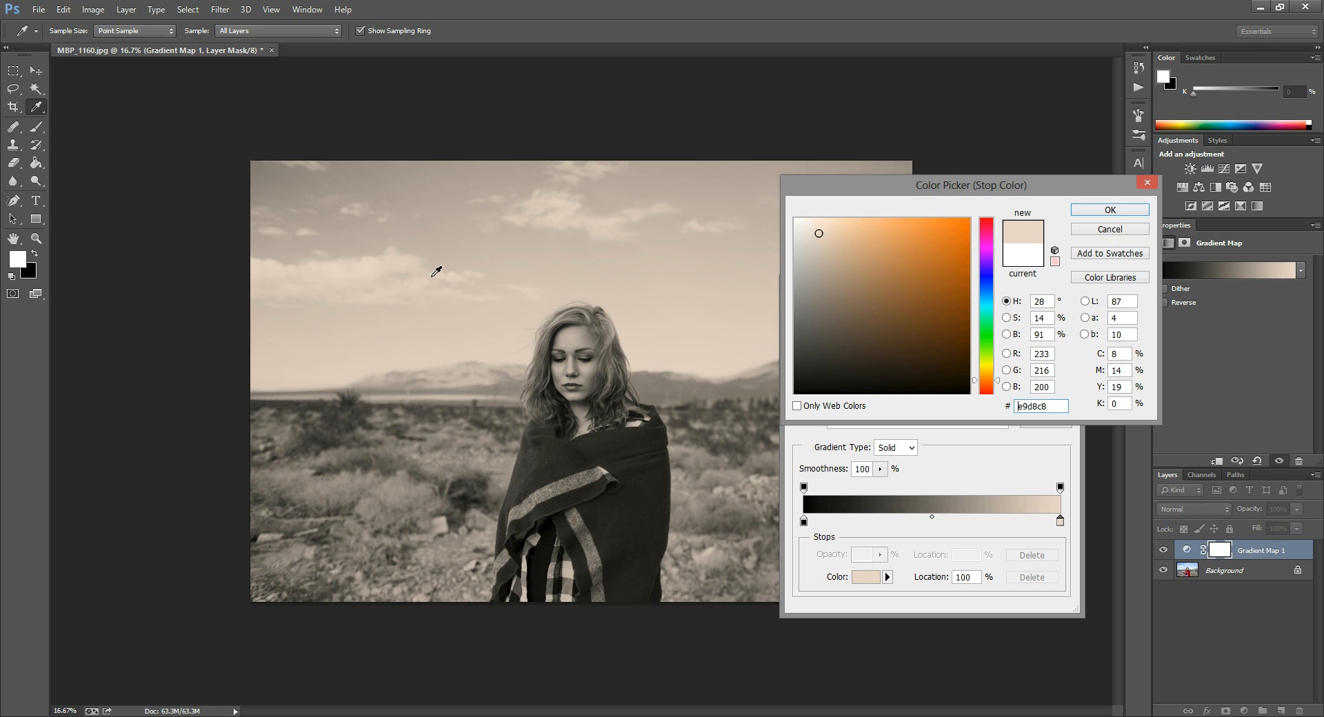
{"action": "mouse_move", "coordinate": [770, 228]}
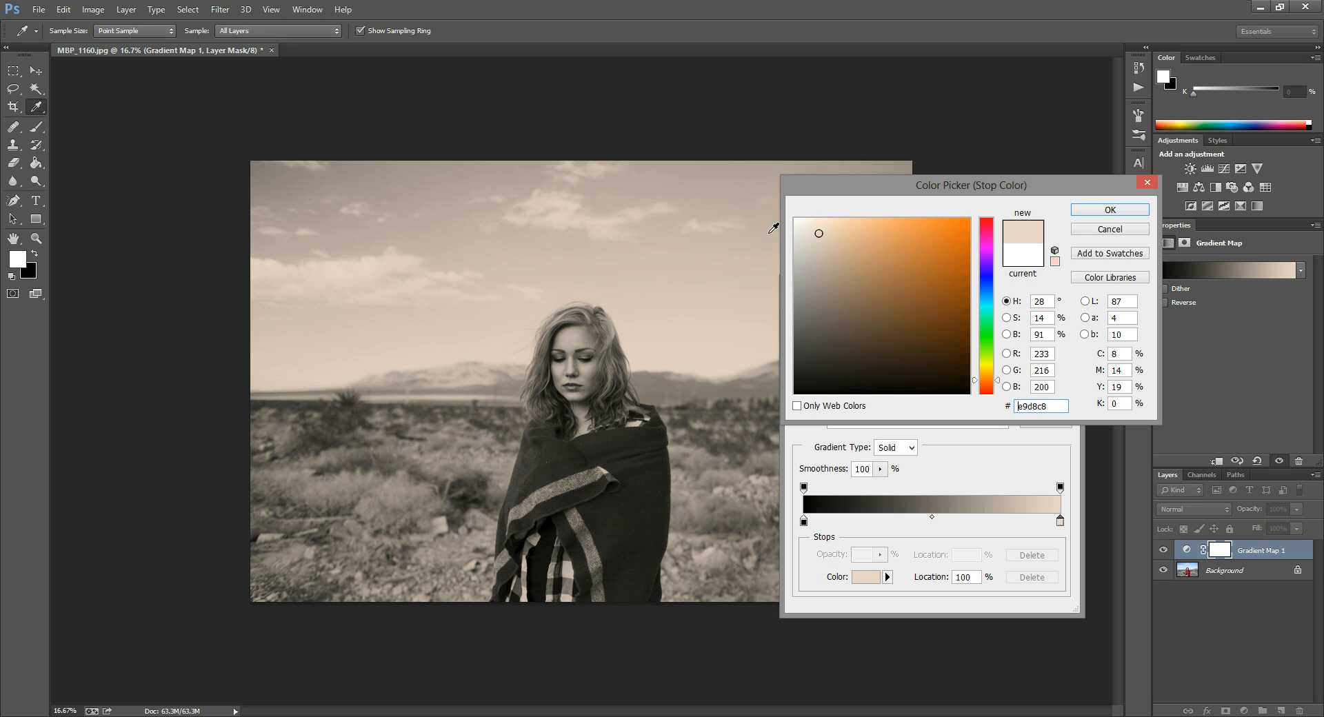
{"action": "left_click", "coordinate": [821, 245]}
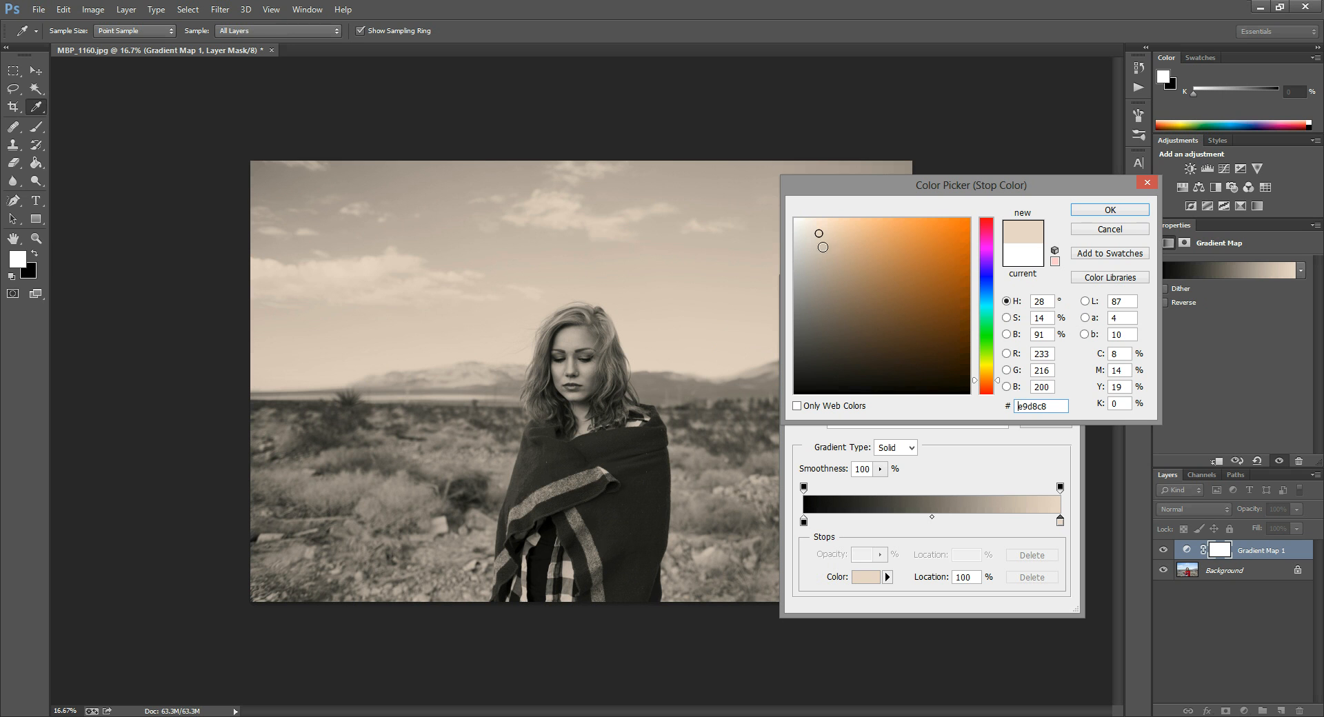
Set the highlight stop to pure white ffffff and apply the black-to-white gradient
{"action": "left_click", "coordinate": [755, 203]}
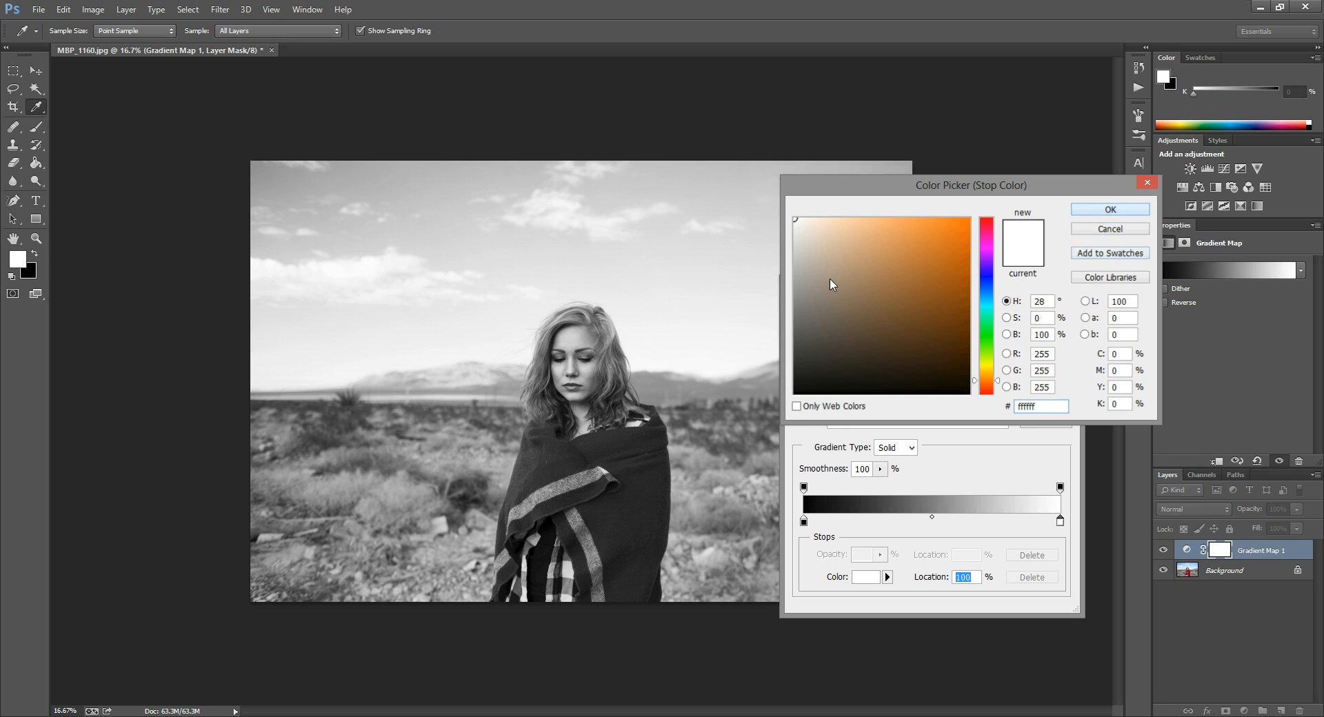
{"action": "left_click", "coordinate": [1109, 209]}
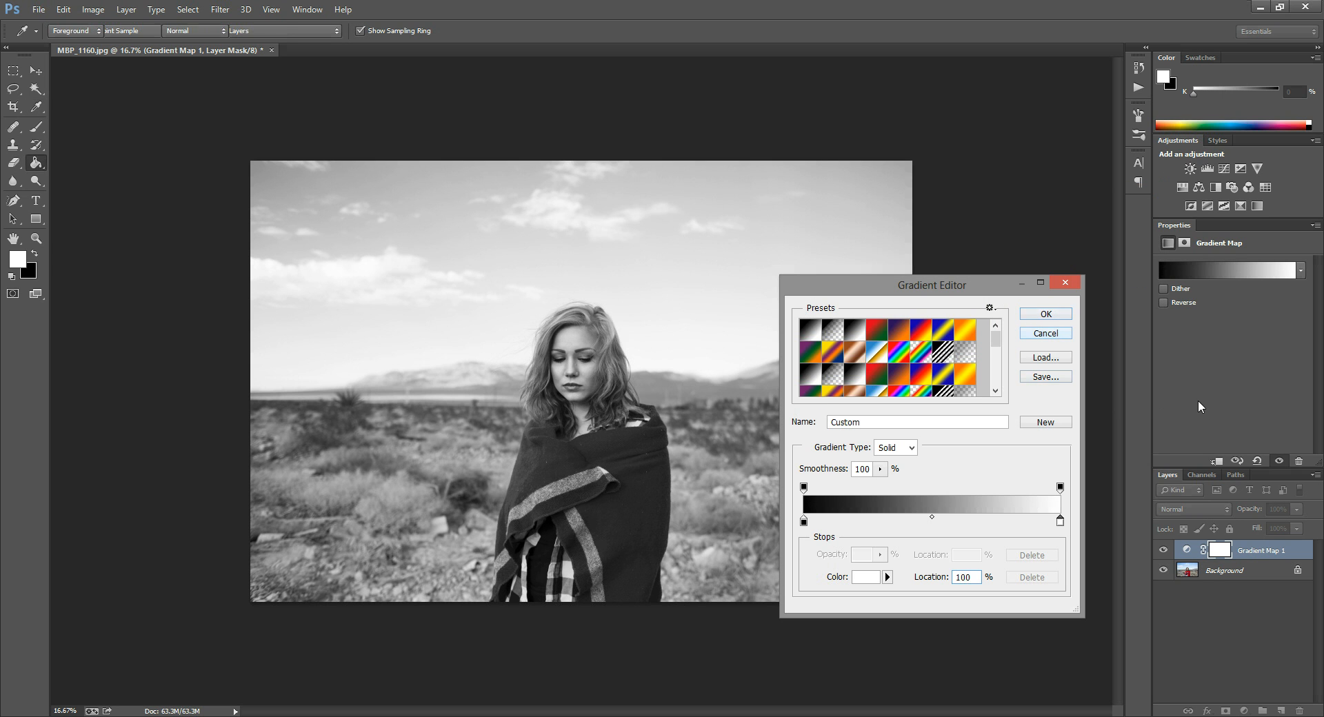
{"action": "left_click", "coordinate": [1044, 313]}
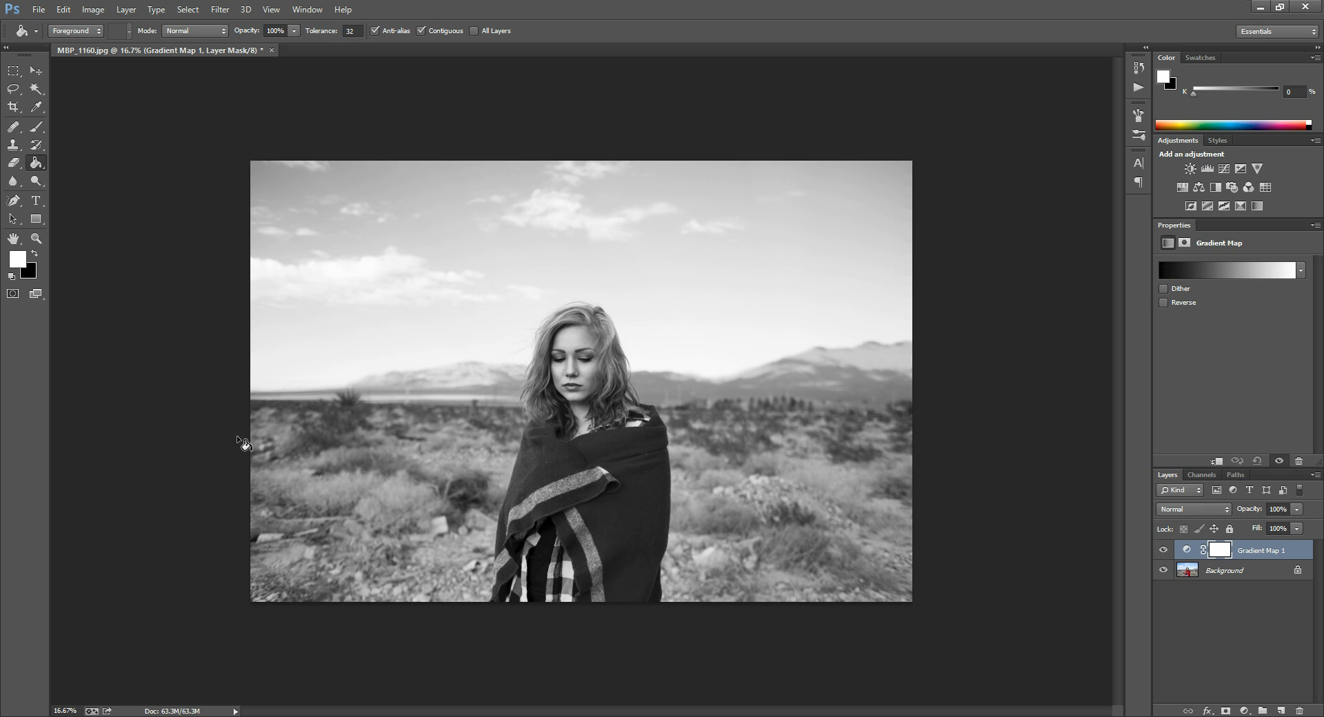
{"action": "mouse_move", "coordinate": [1210, 687]}
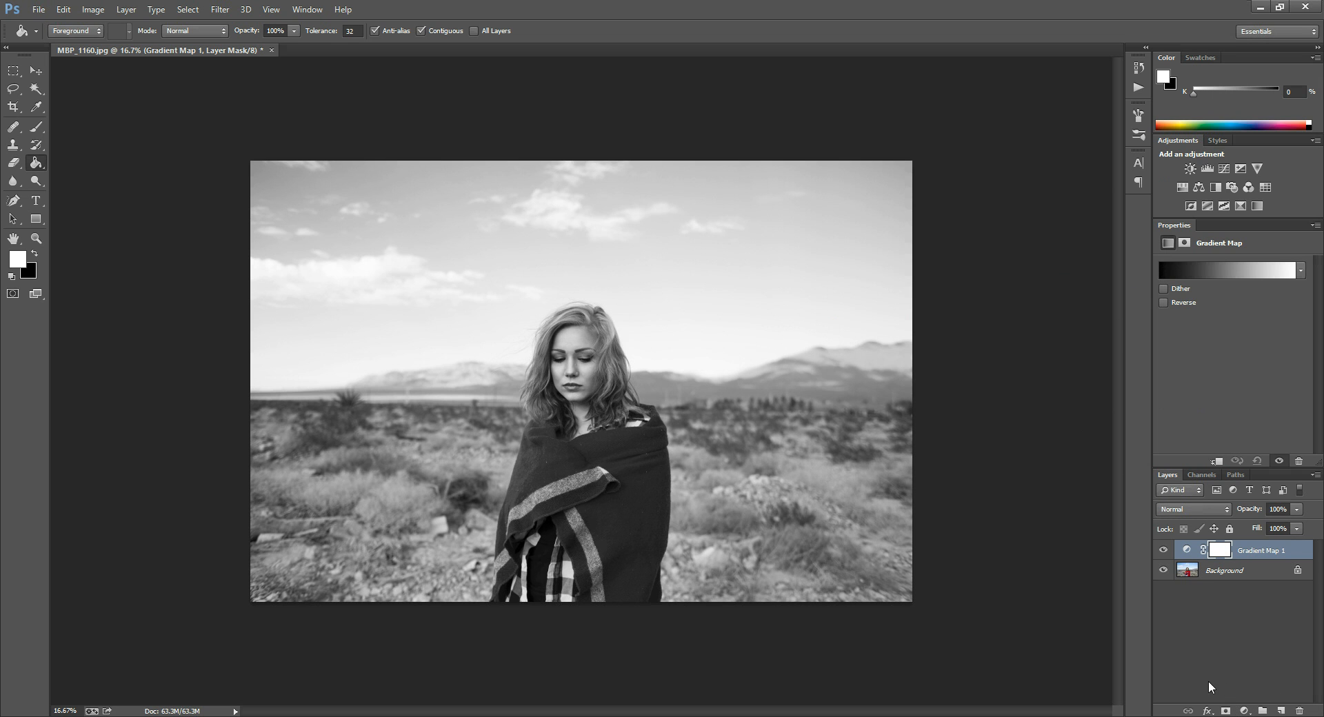
{"action": "mouse_move", "coordinate": [820, 414]}
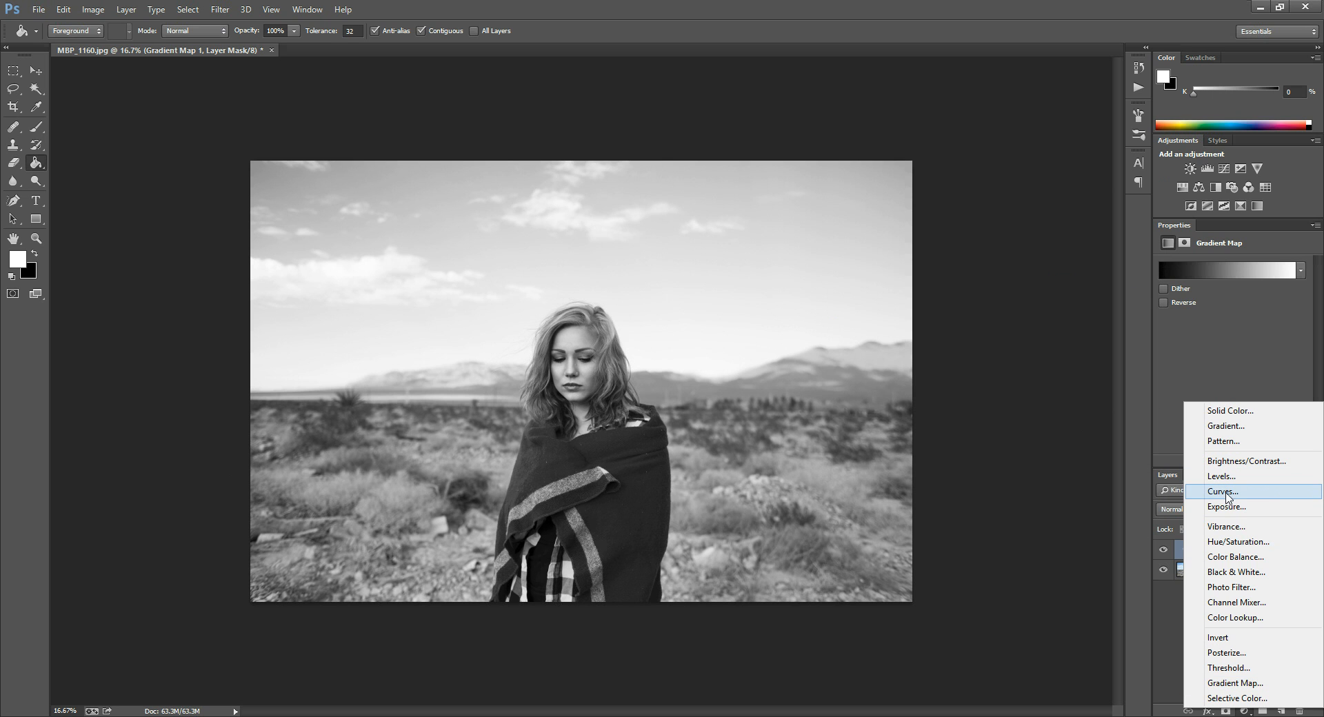
Add a Curves adjustment layer above the Gradient Map from the Layers panel
{"action": "left_click", "coordinate": [1222, 492]}
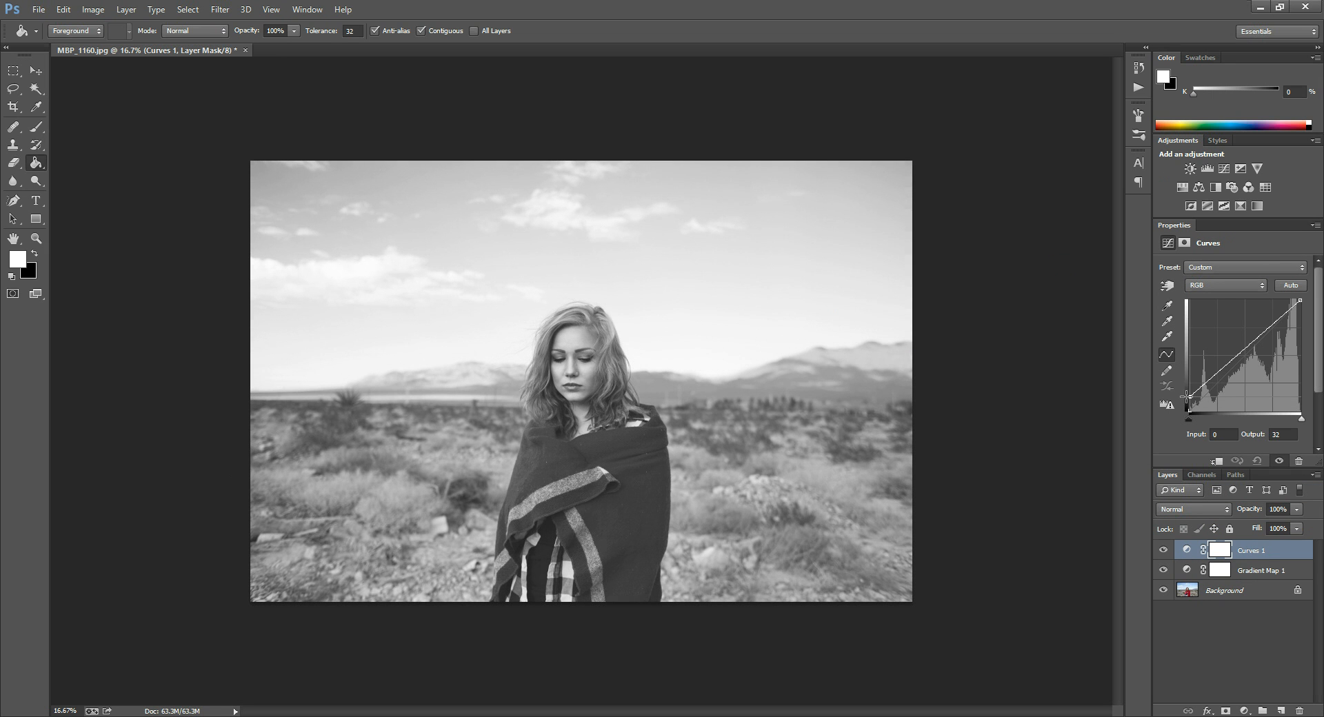
Shape a matte curve: white point at 210, midtone point 177/172, shadow point 59/67
{"action": "left_click_drag", "start_coordinate": [1302, 319], "coordinate": [1302, 323]}
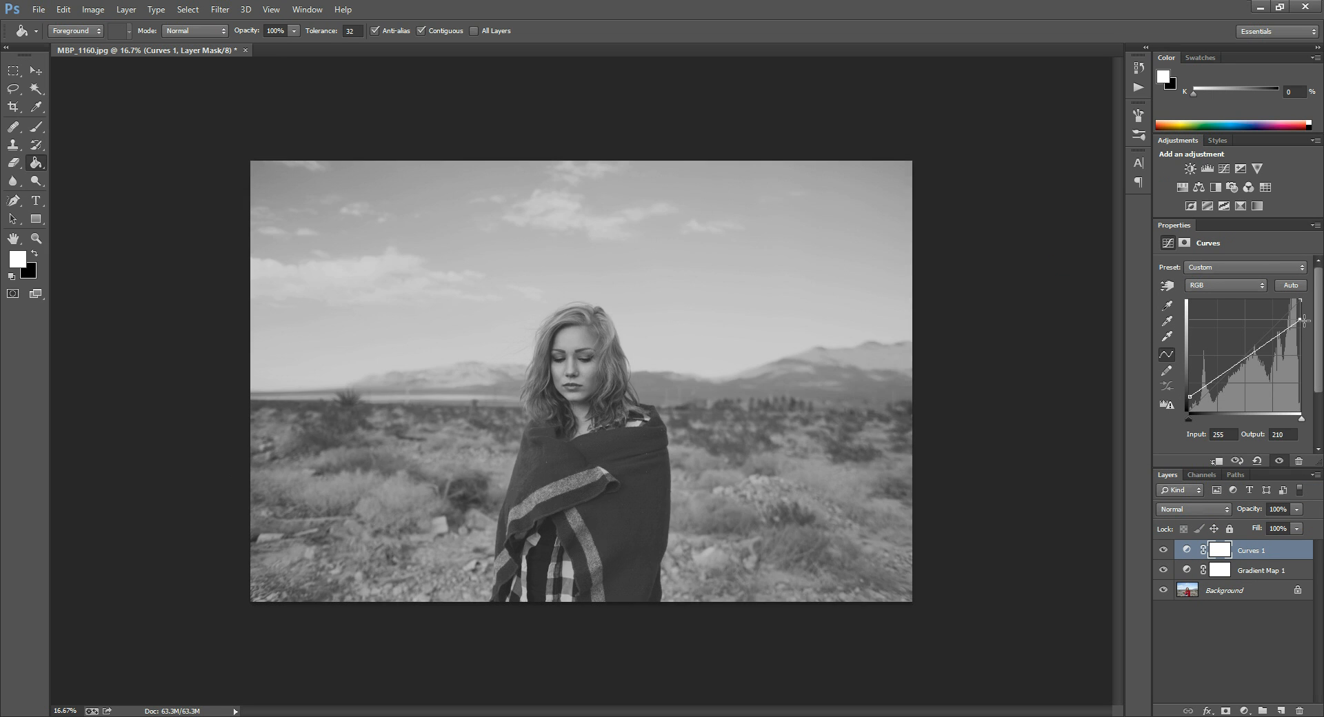
{"action": "left_click_drag", "start_coordinate": [1300, 320], "coordinate": [1262, 340]}
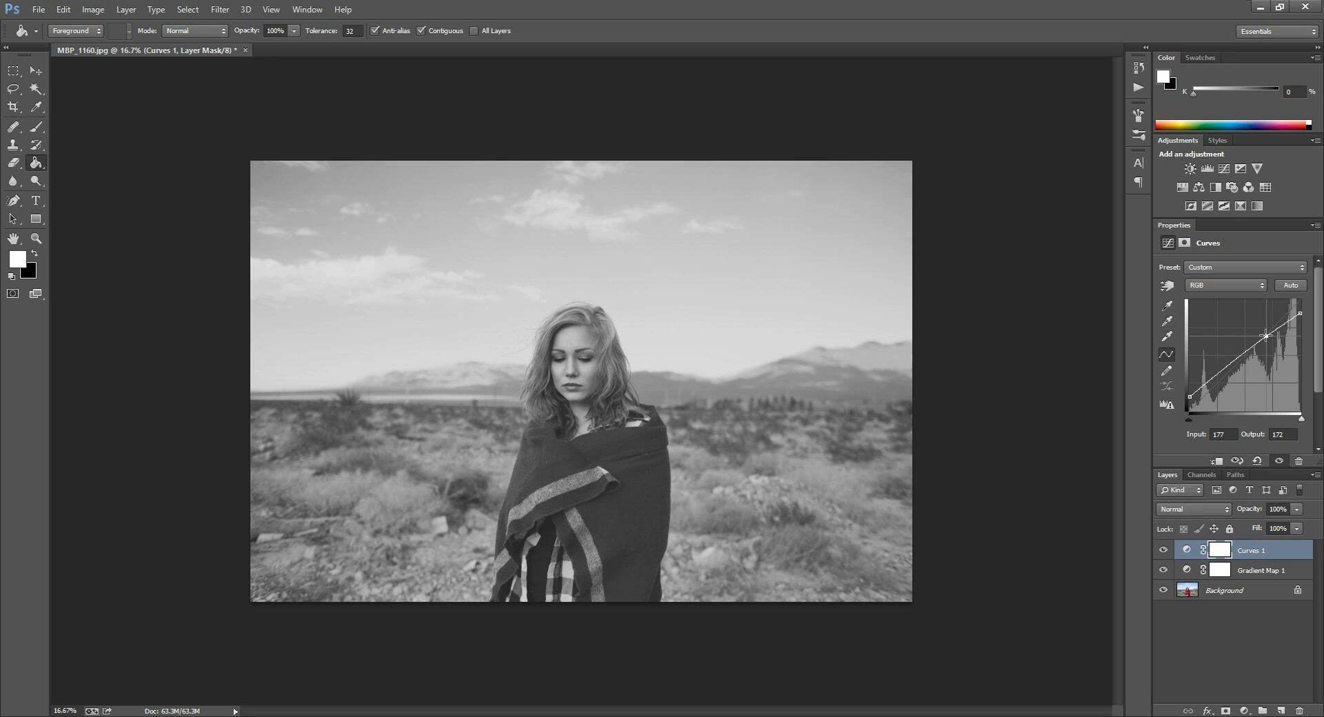
{"action": "left_click_drag", "start_coordinate": [1266, 335], "coordinate": [1212, 384]}
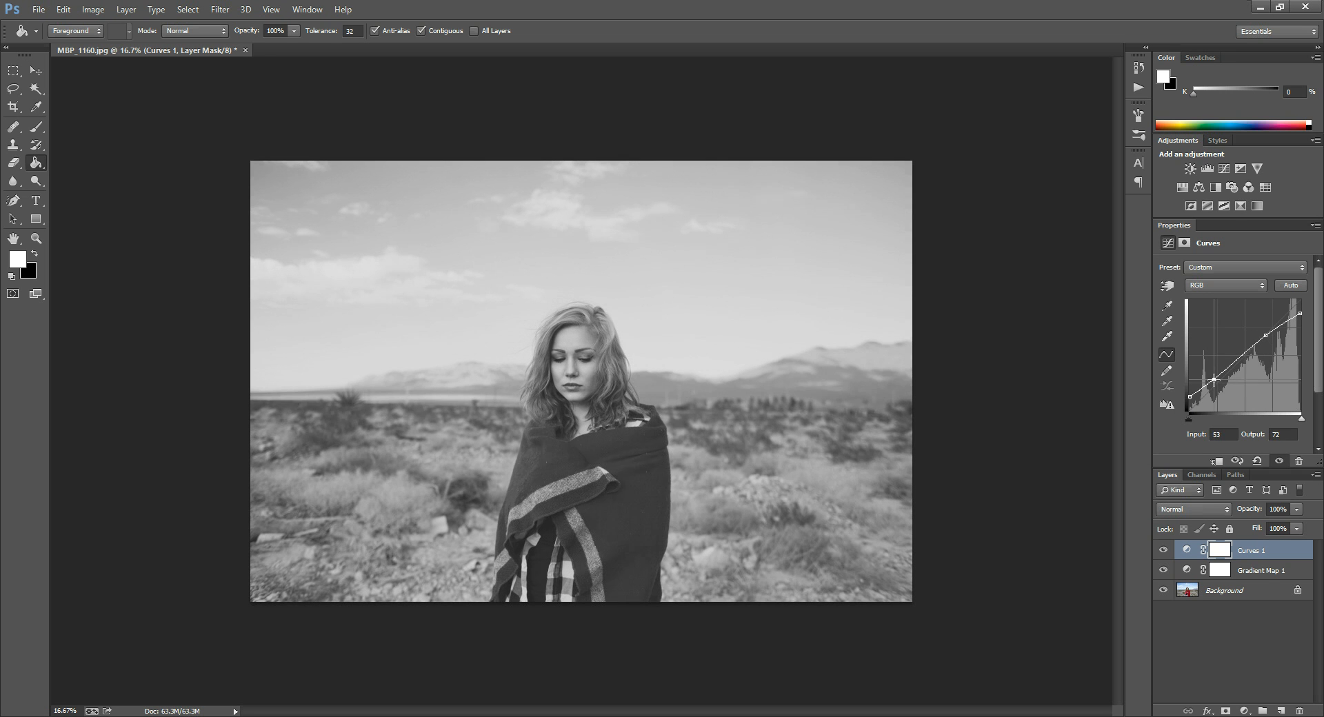
{"action": "left_click_drag", "start_coordinate": [1225, 374], "coordinate": [1233, 379]}
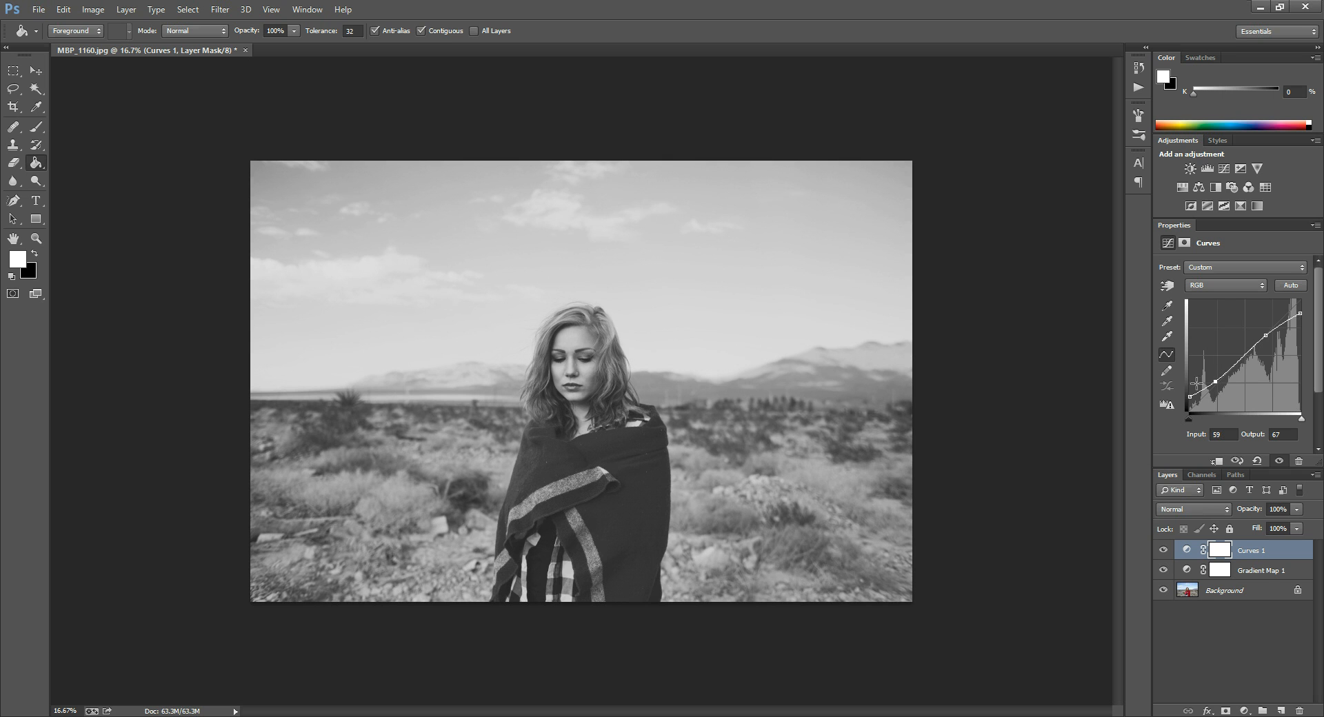
{"action": "mouse_move", "coordinate": [1161, 567]}
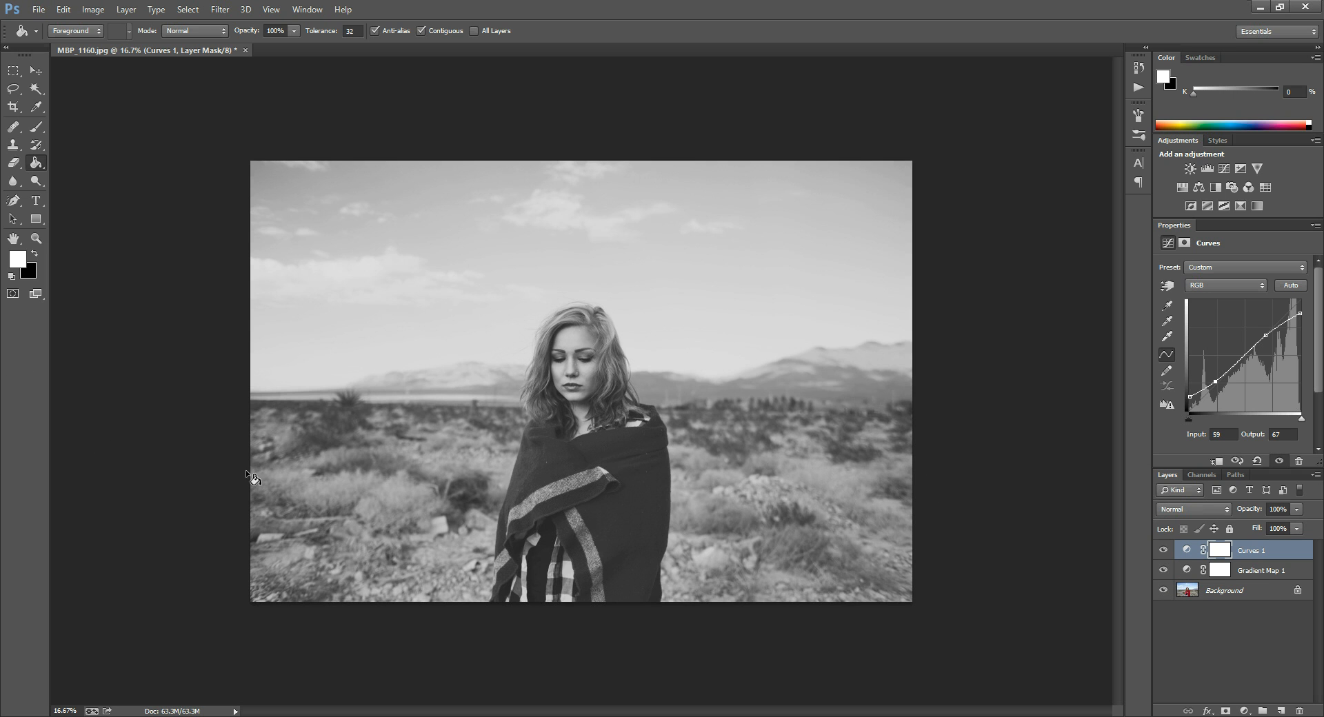
{"action": "mouse_move", "coordinate": [421, 523]}
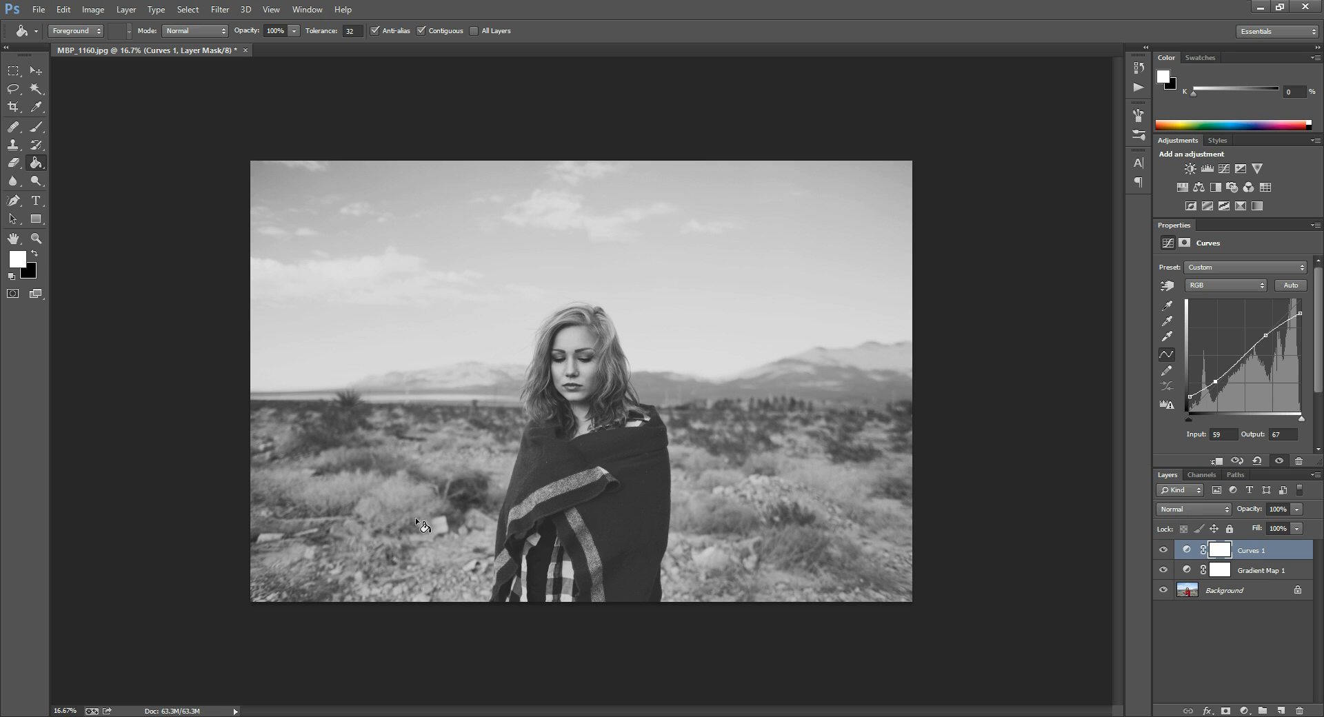
{"action": "mouse_move", "coordinate": [496, 462]}
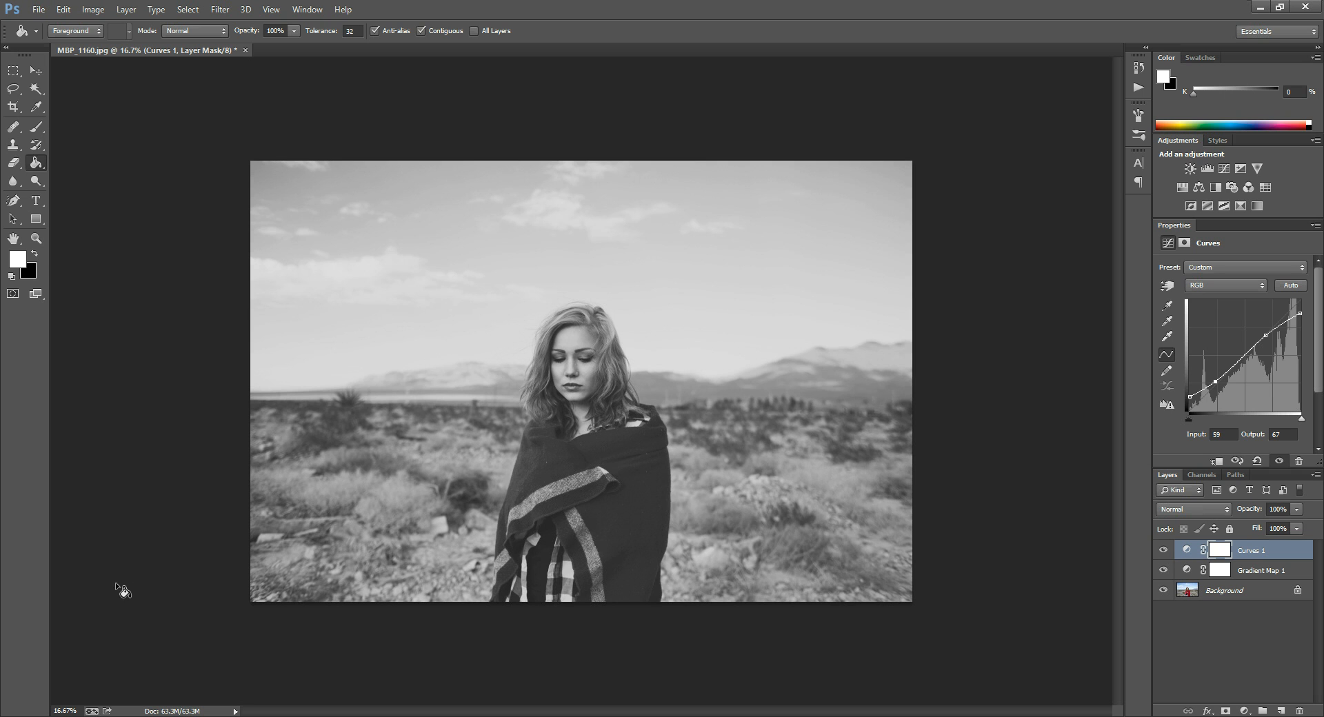
{"action": "mouse_move", "coordinate": [139, 515]}
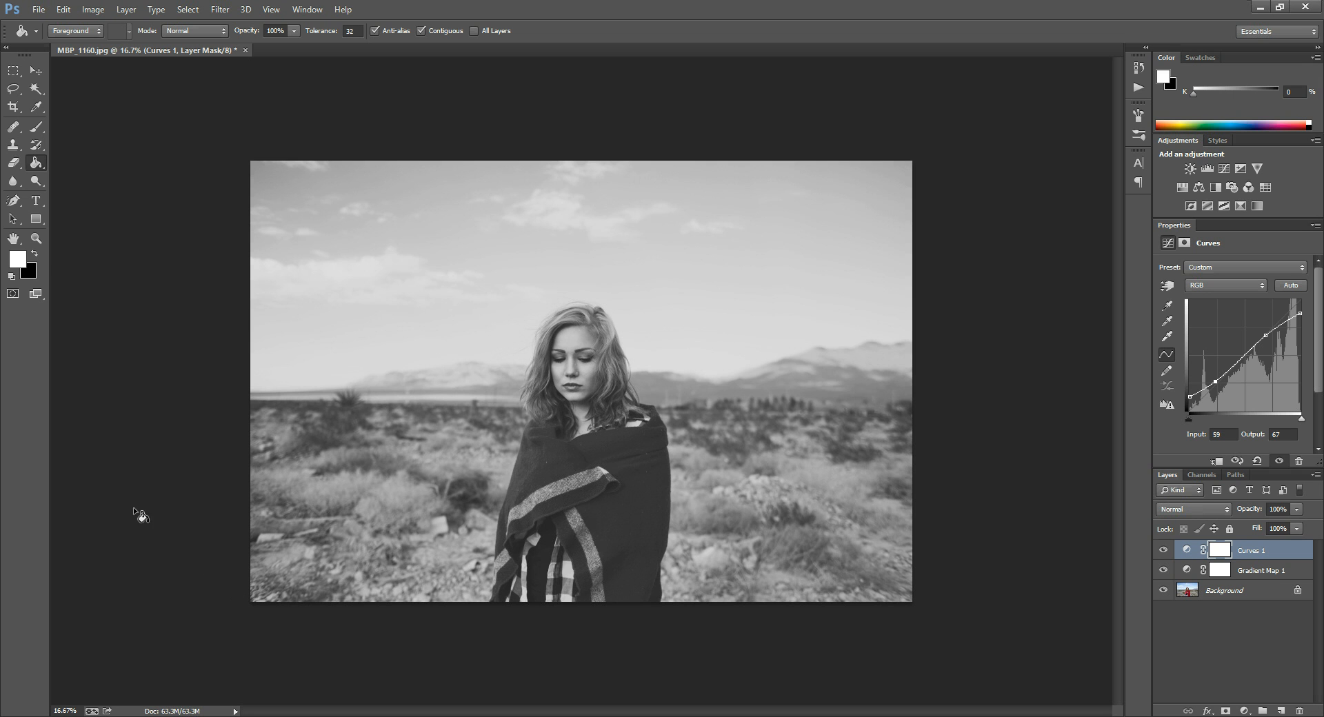